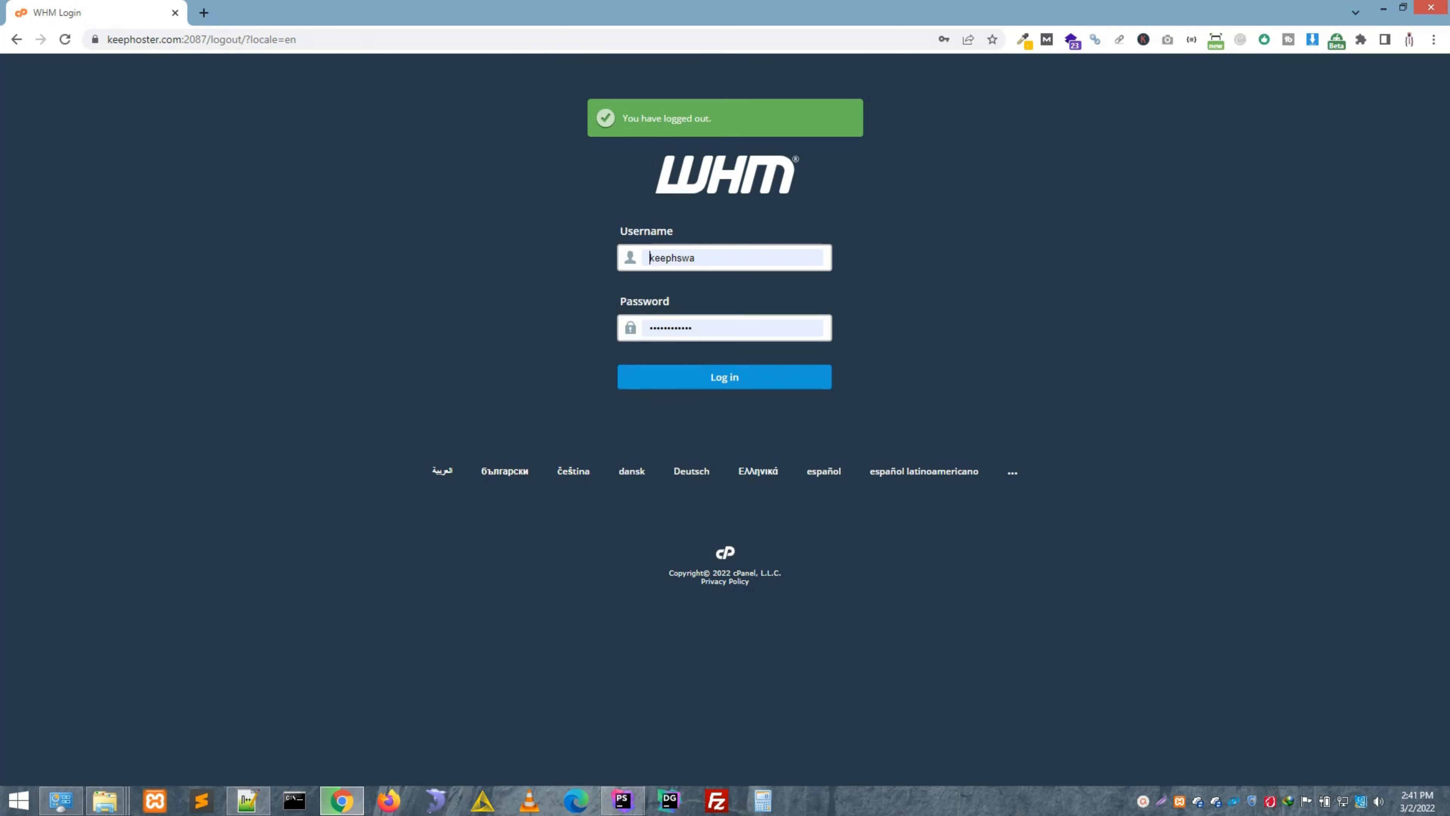
{"action": "mouse_move", "coordinate": [691, 471]}
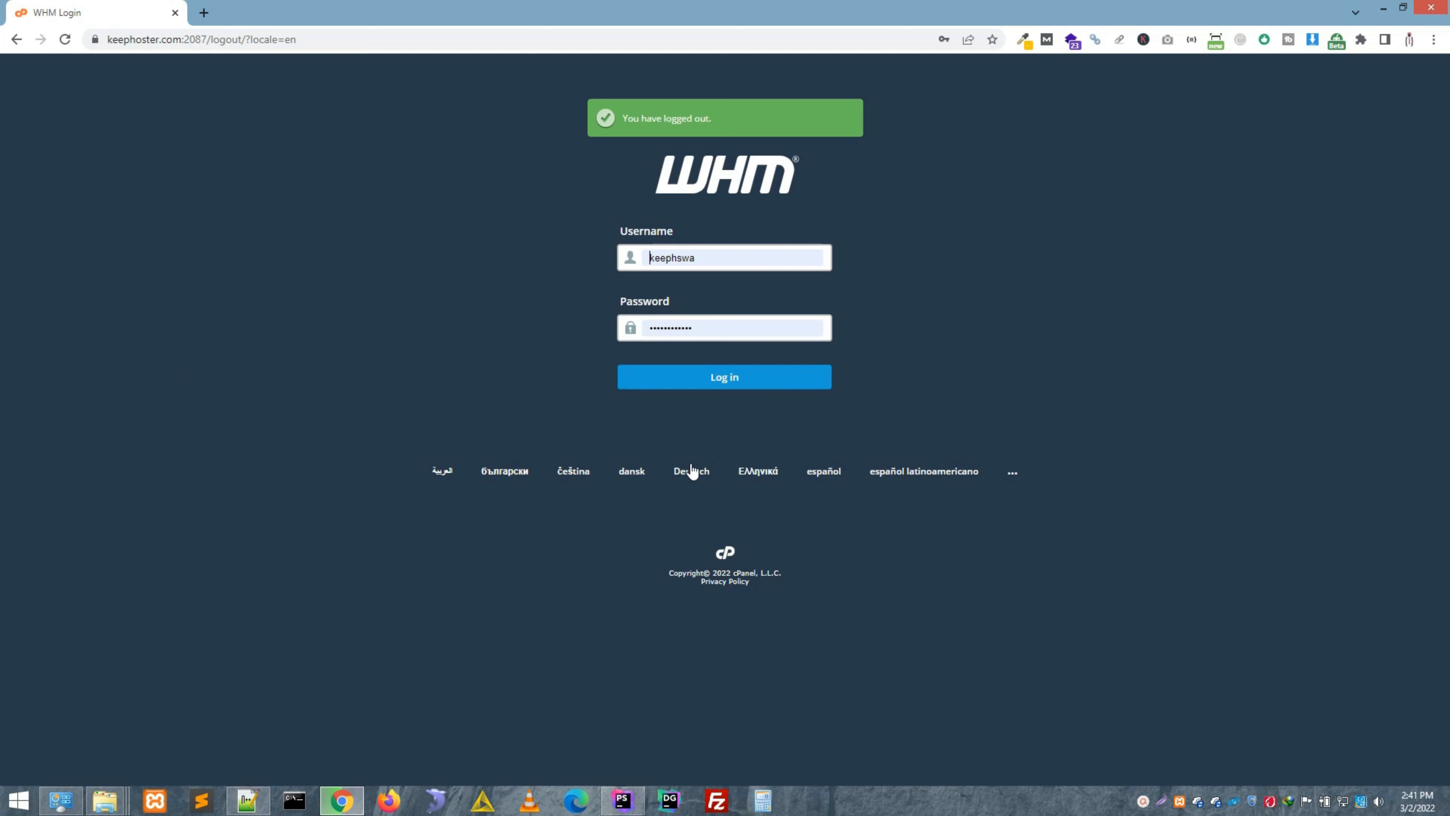
{"action": "mouse_move", "coordinate": [549, 345]}
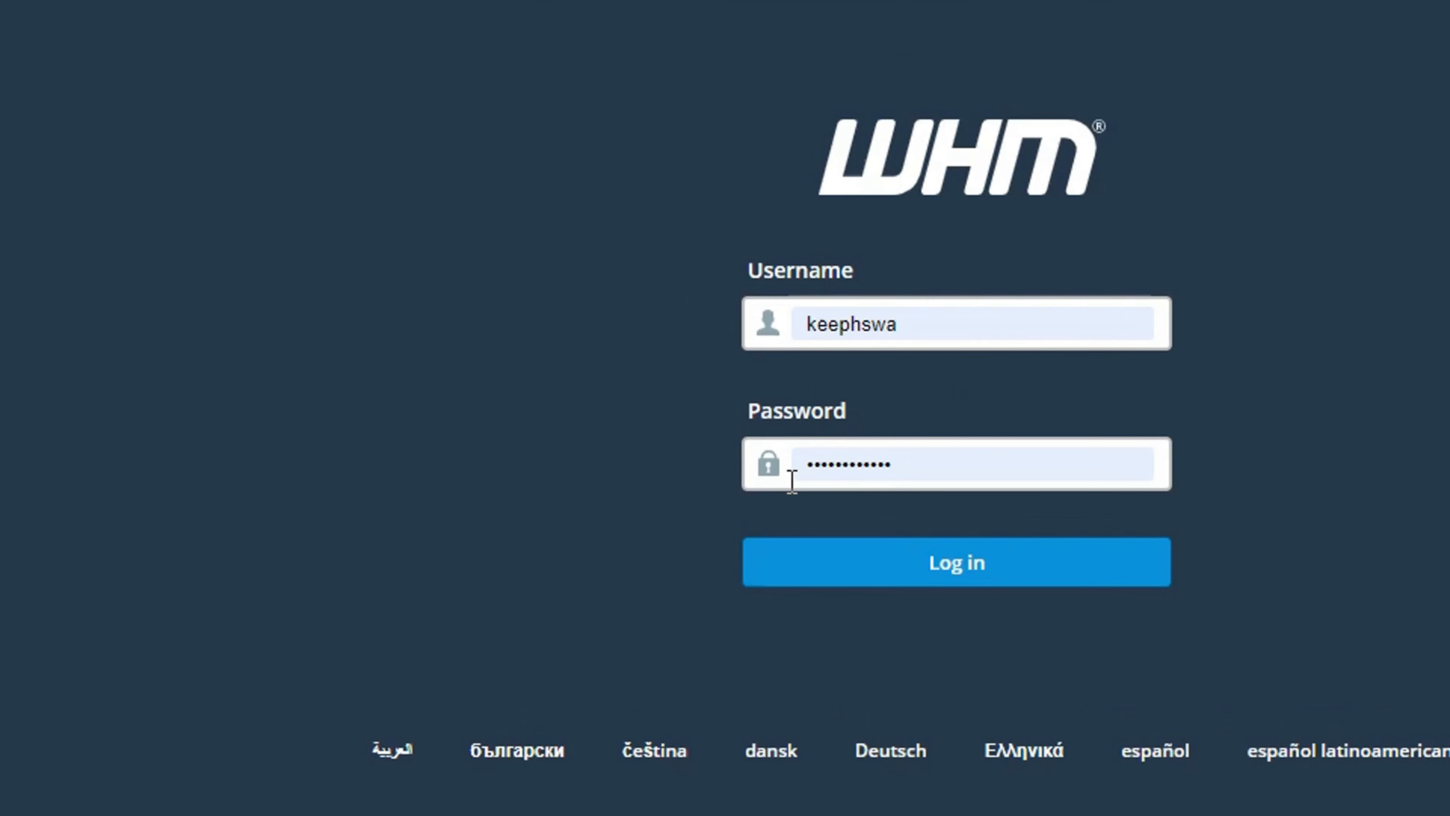
- Log in to WHM and land on the home dashboard with Manage Your Accounts options
{"action": "left_click", "coordinate": [956, 561]}
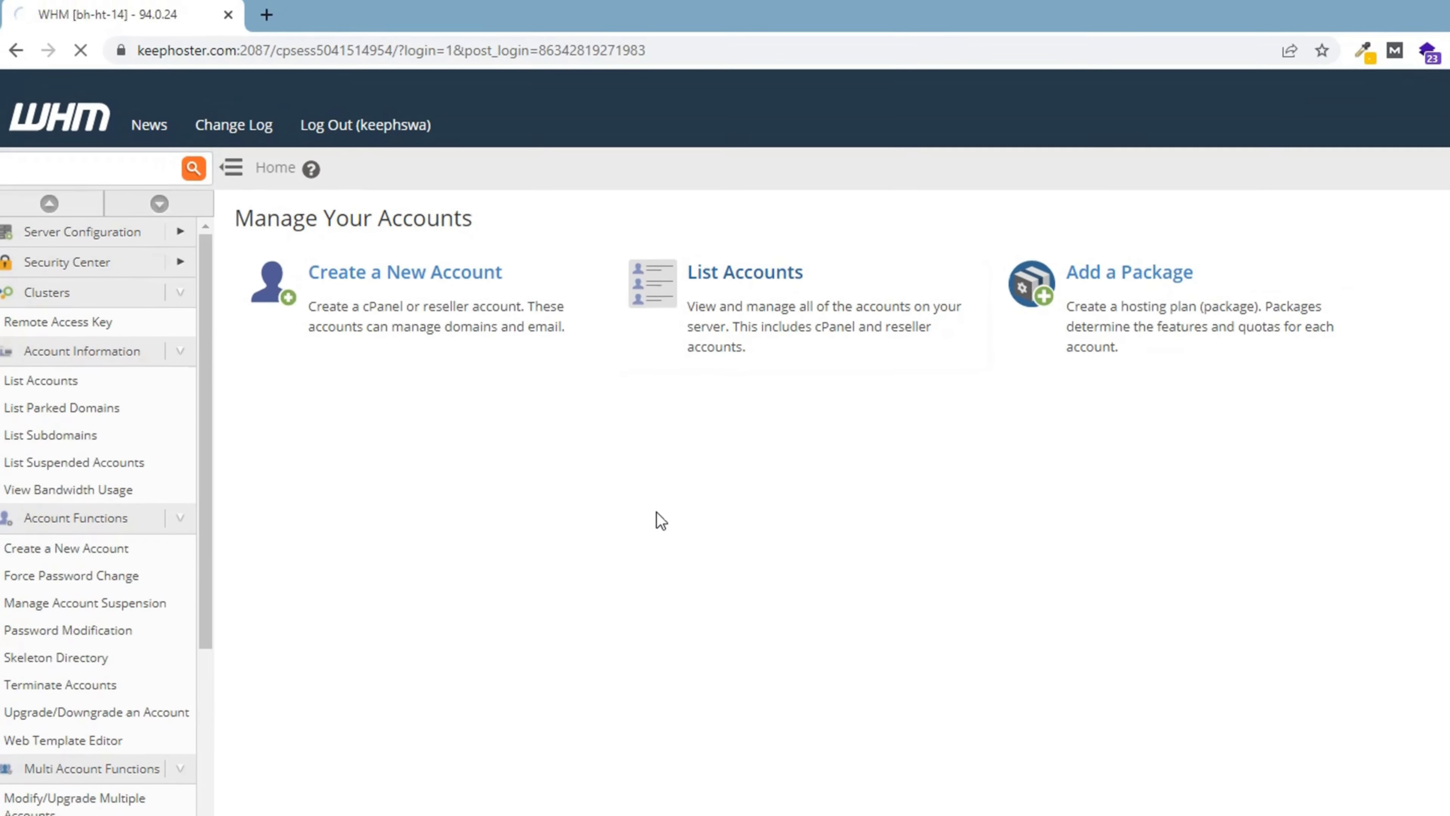
- From List Accounts, reach the brandnbizcon cPanel File Manager at its home directory
{"action": "left_click", "coordinate": [745, 271]}
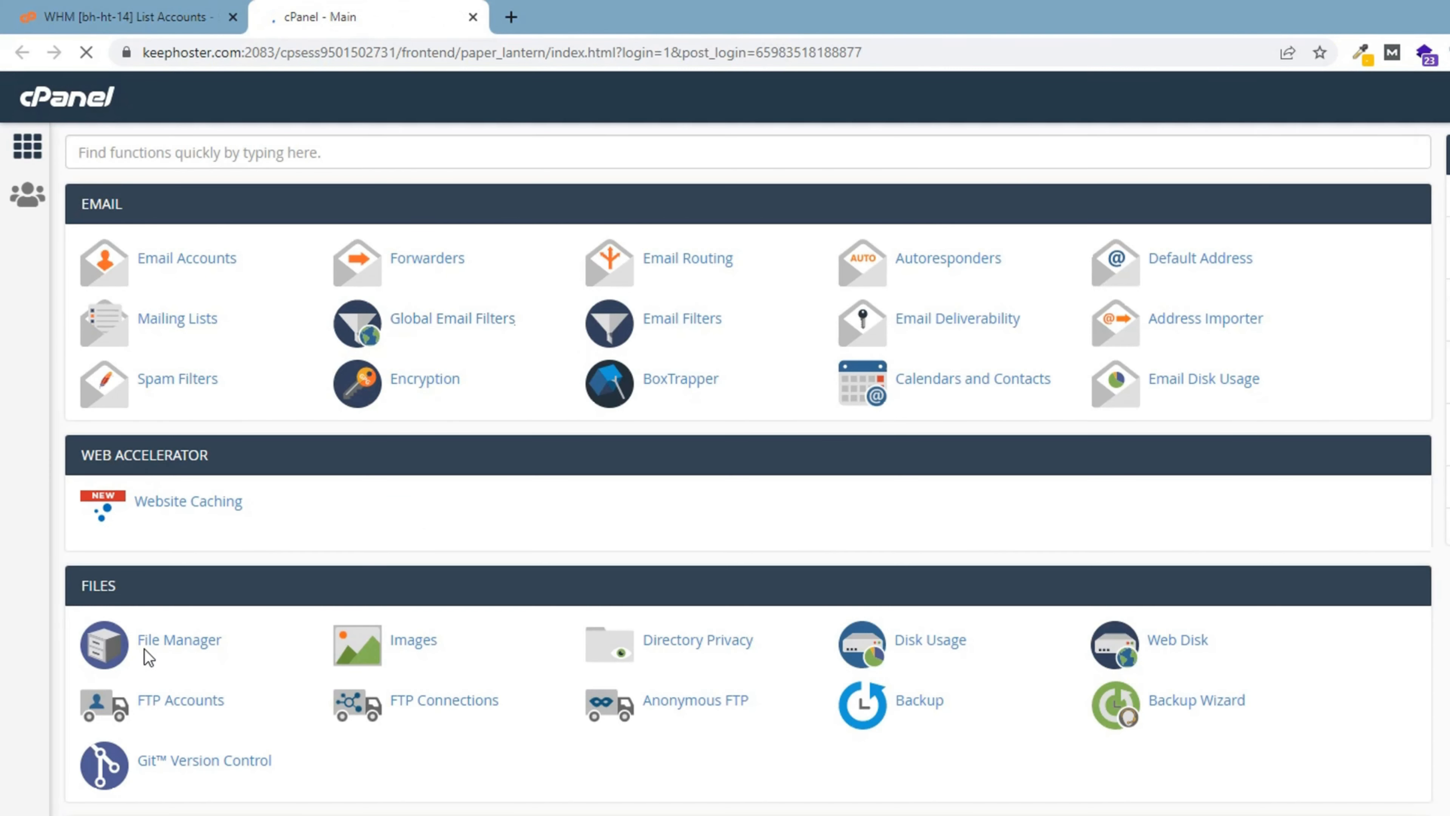
{"action": "left_click", "coordinate": [178, 639]}
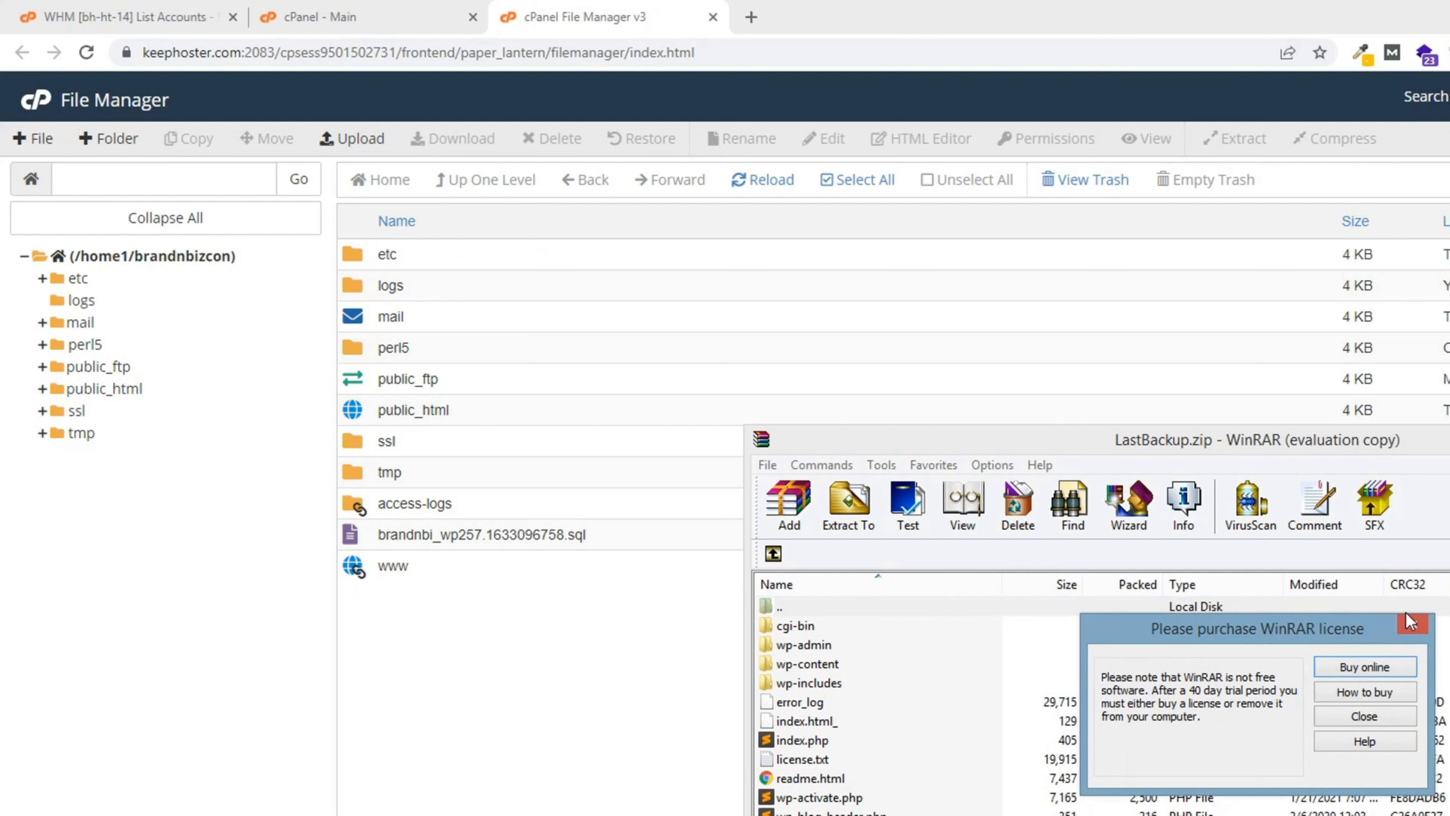
- Dismiss WinRAR, enter public_html and select every WordPress file including LastBackup.zip
{"action": "left_click", "coordinate": [1362, 716]}
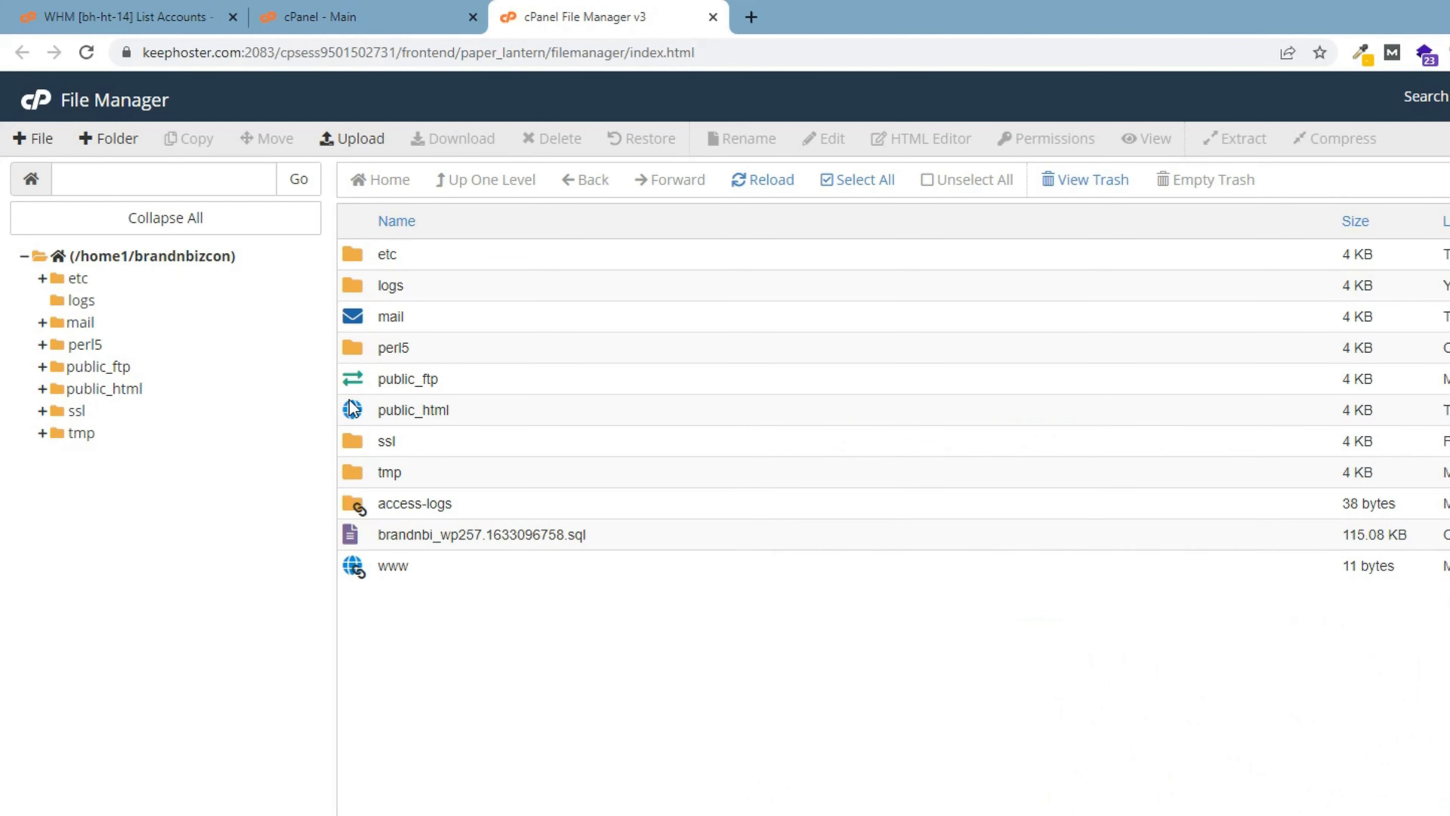
{"action": "double_click", "coordinate": [412, 409]}
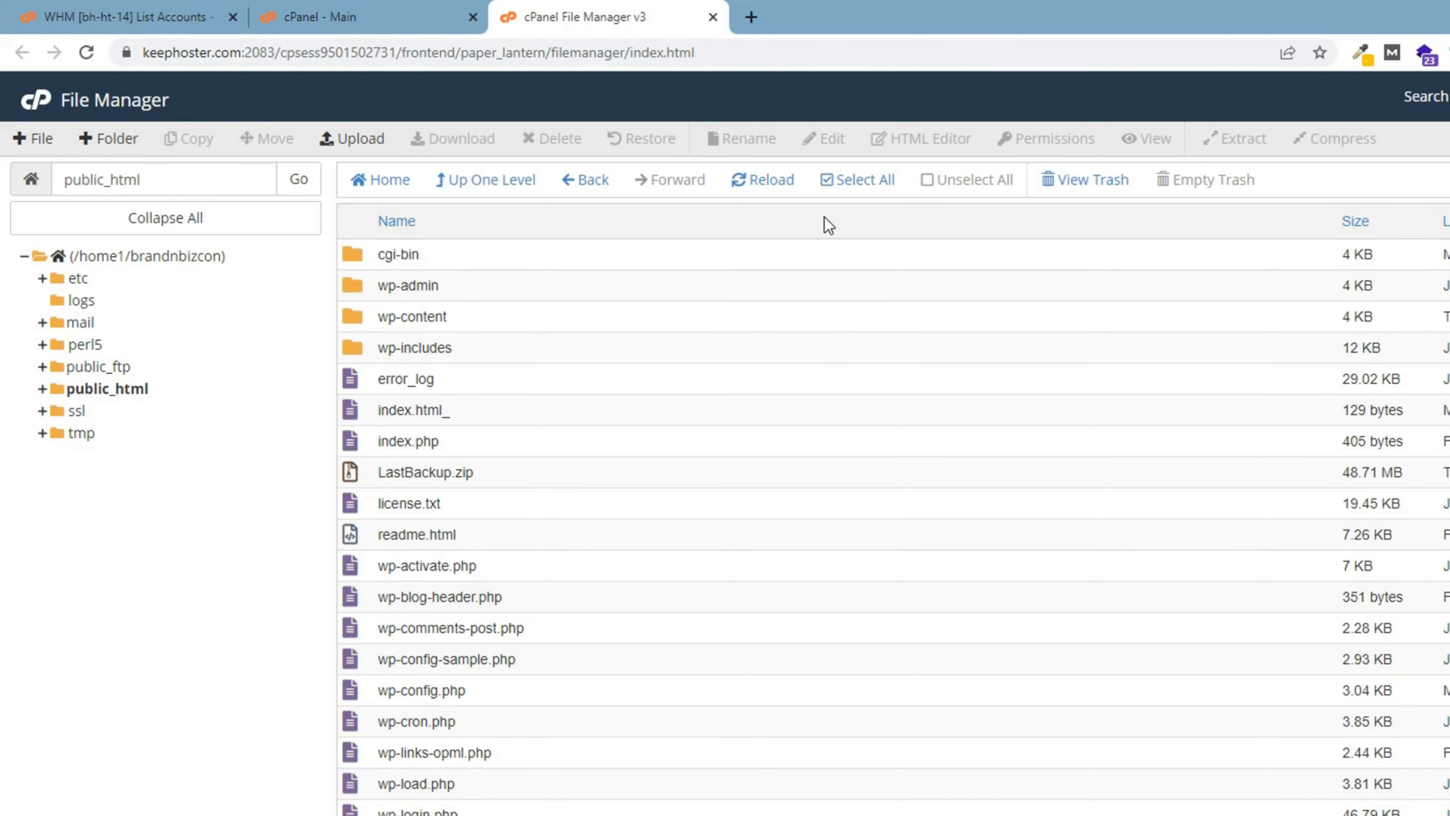
{"action": "left_click", "coordinate": [484, 180]}
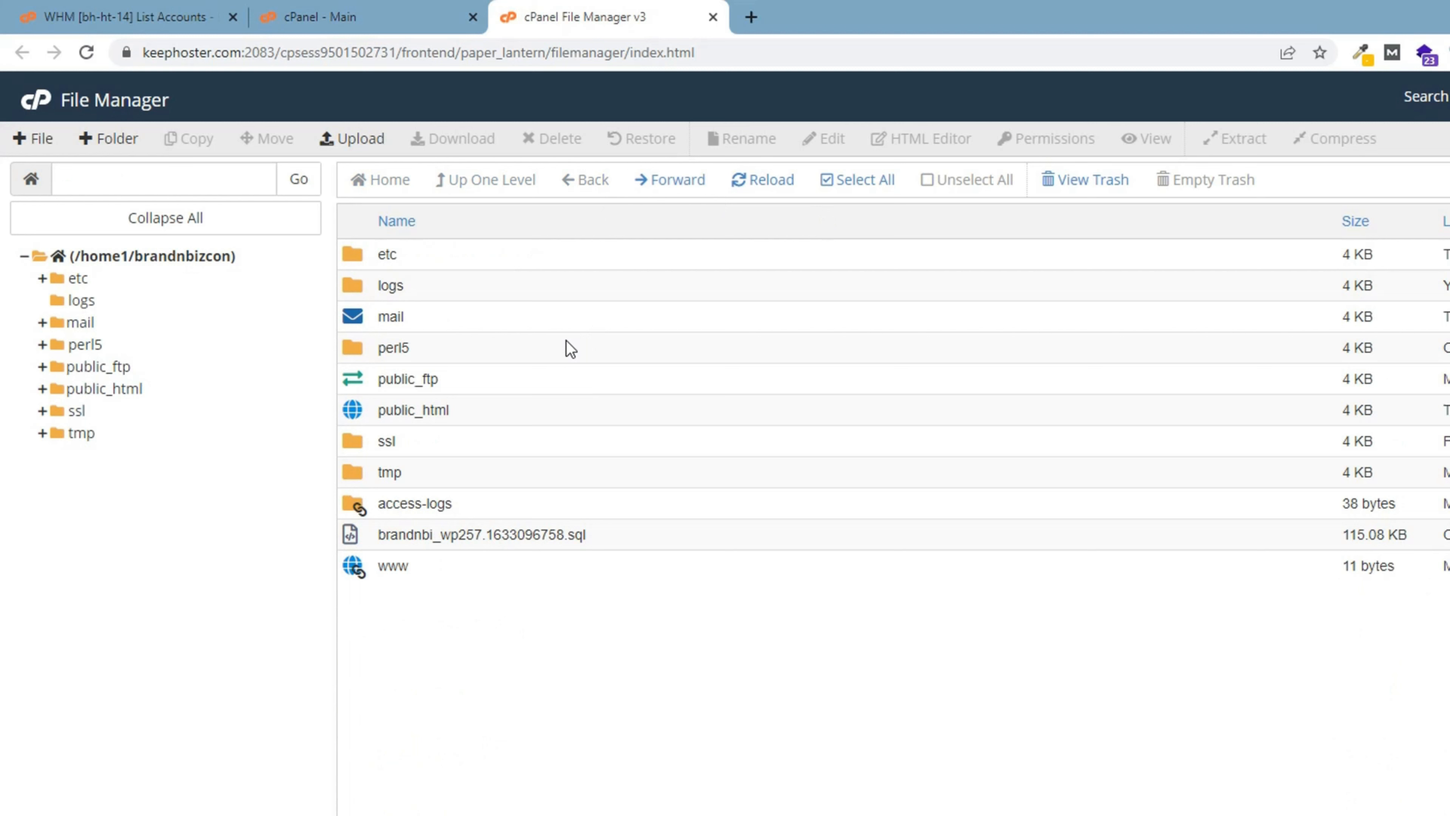
{"action": "left_click", "coordinate": [392, 347]}
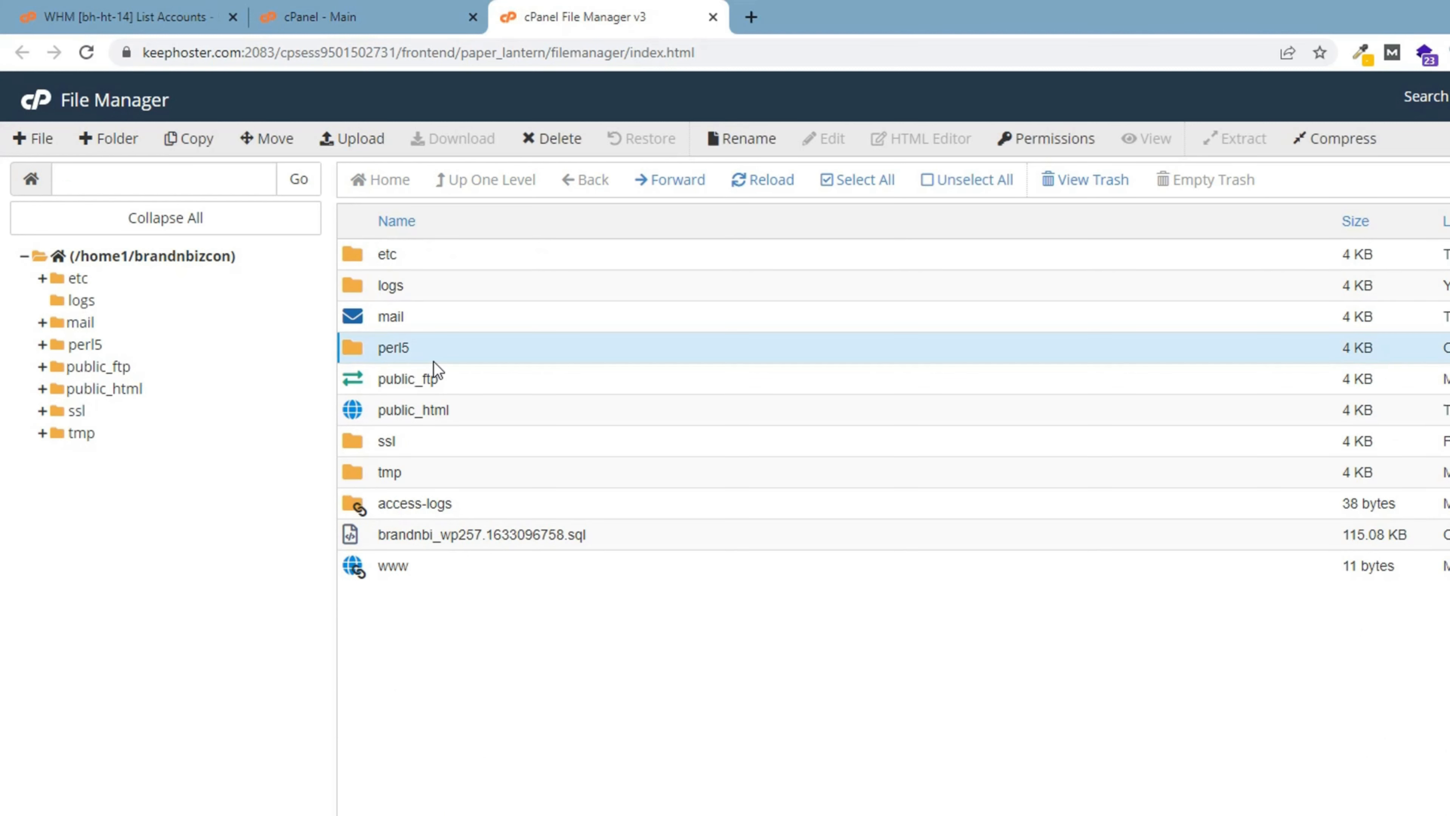
{"action": "double_click", "coordinate": [412, 409]}
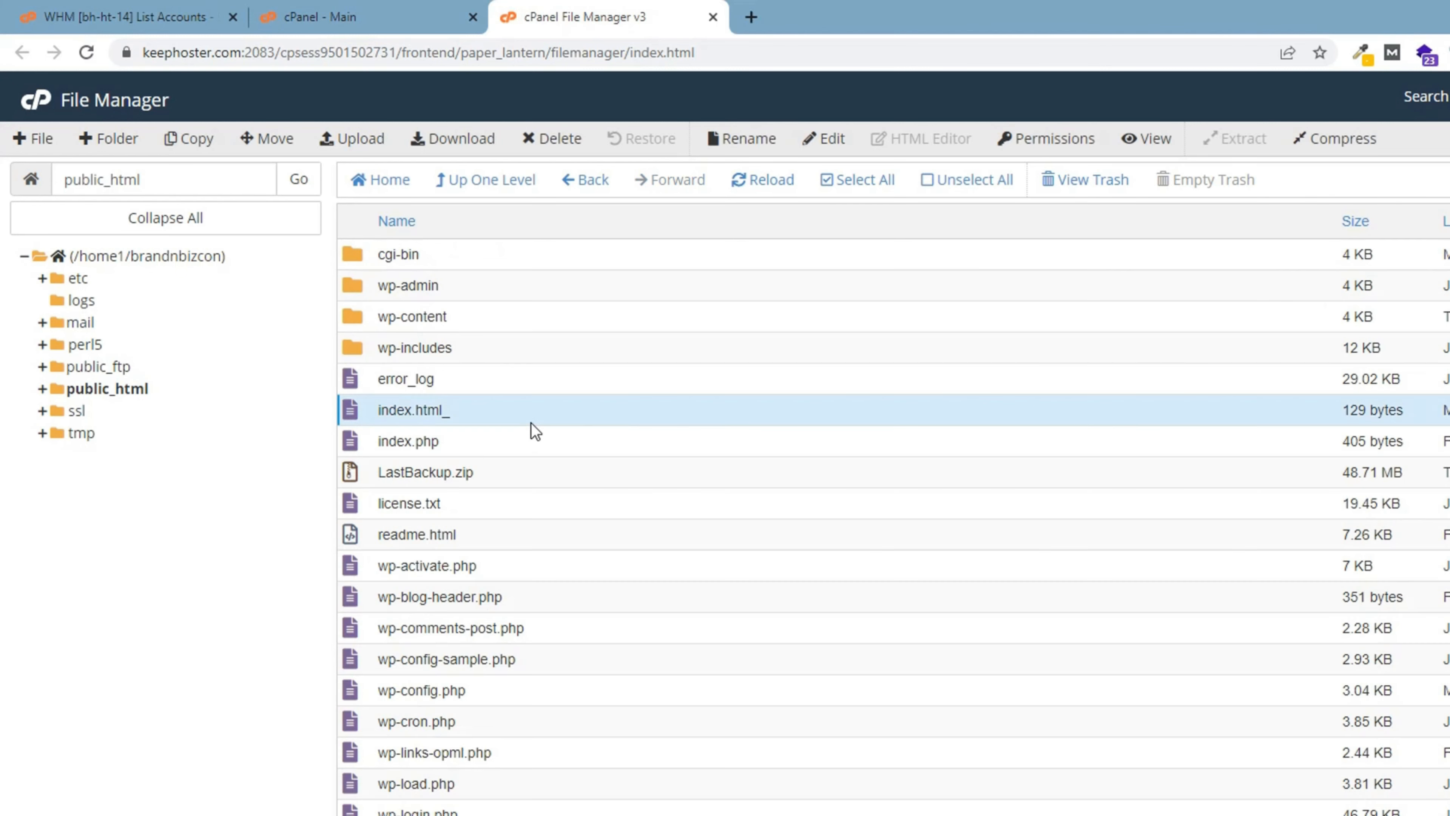
{"action": "left_click", "coordinate": [404, 379]}
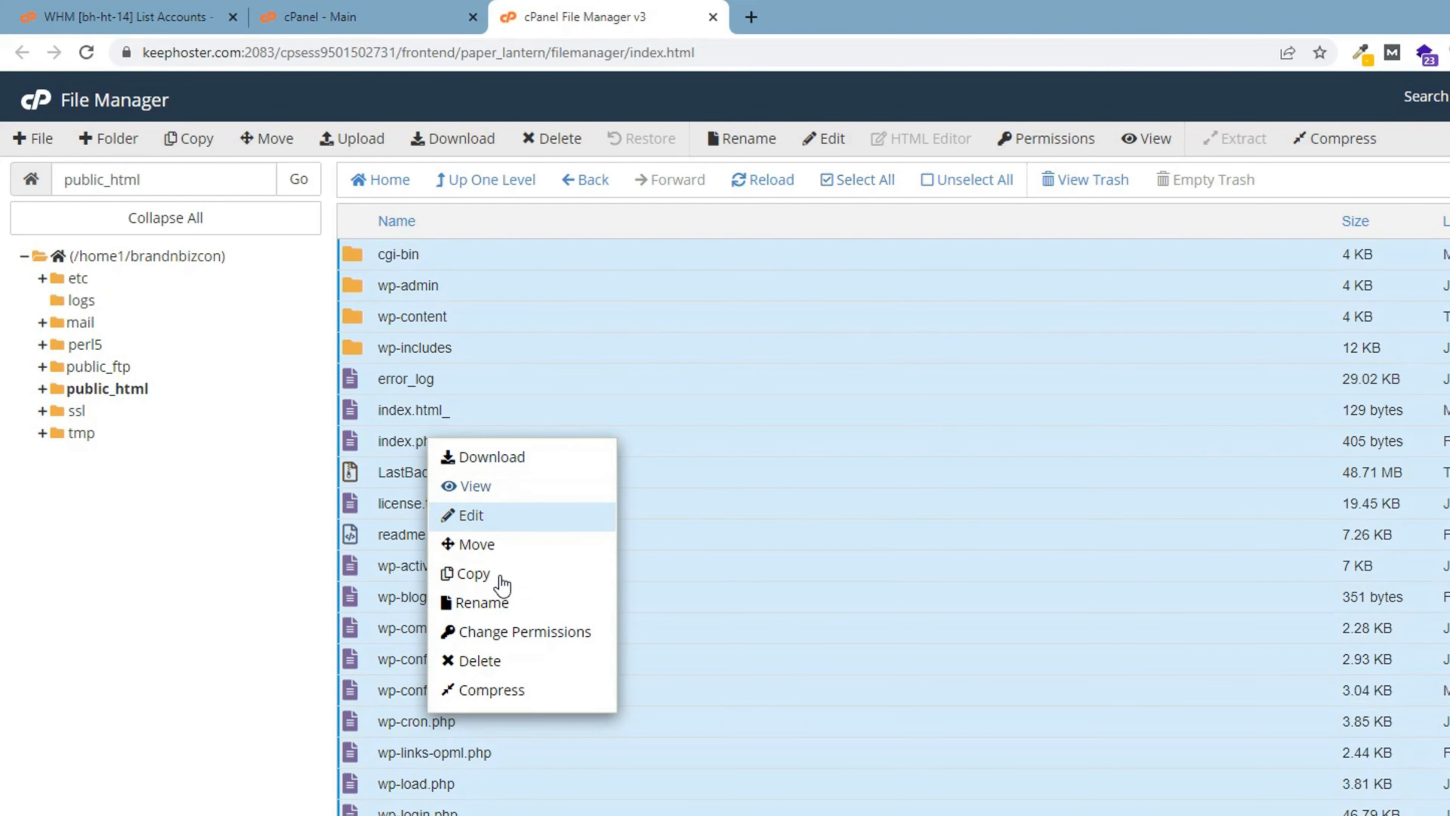
{"action": "mouse_move", "coordinate": [486, 638]}
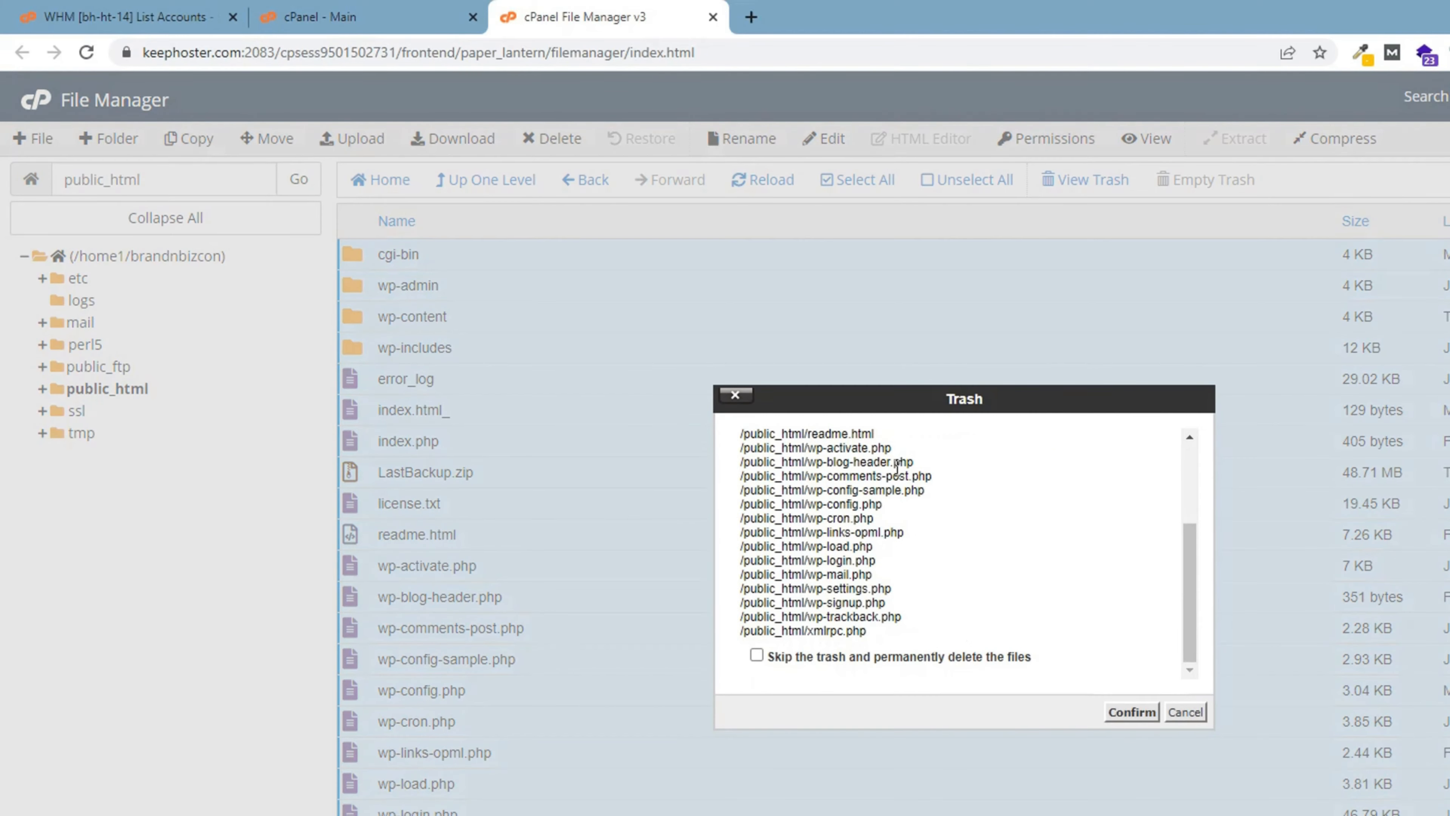
- Delete all public_html items skipping the trash, then confirm the trash folder is empty
{"action": "left_click", "coordinate": [755, 655]}
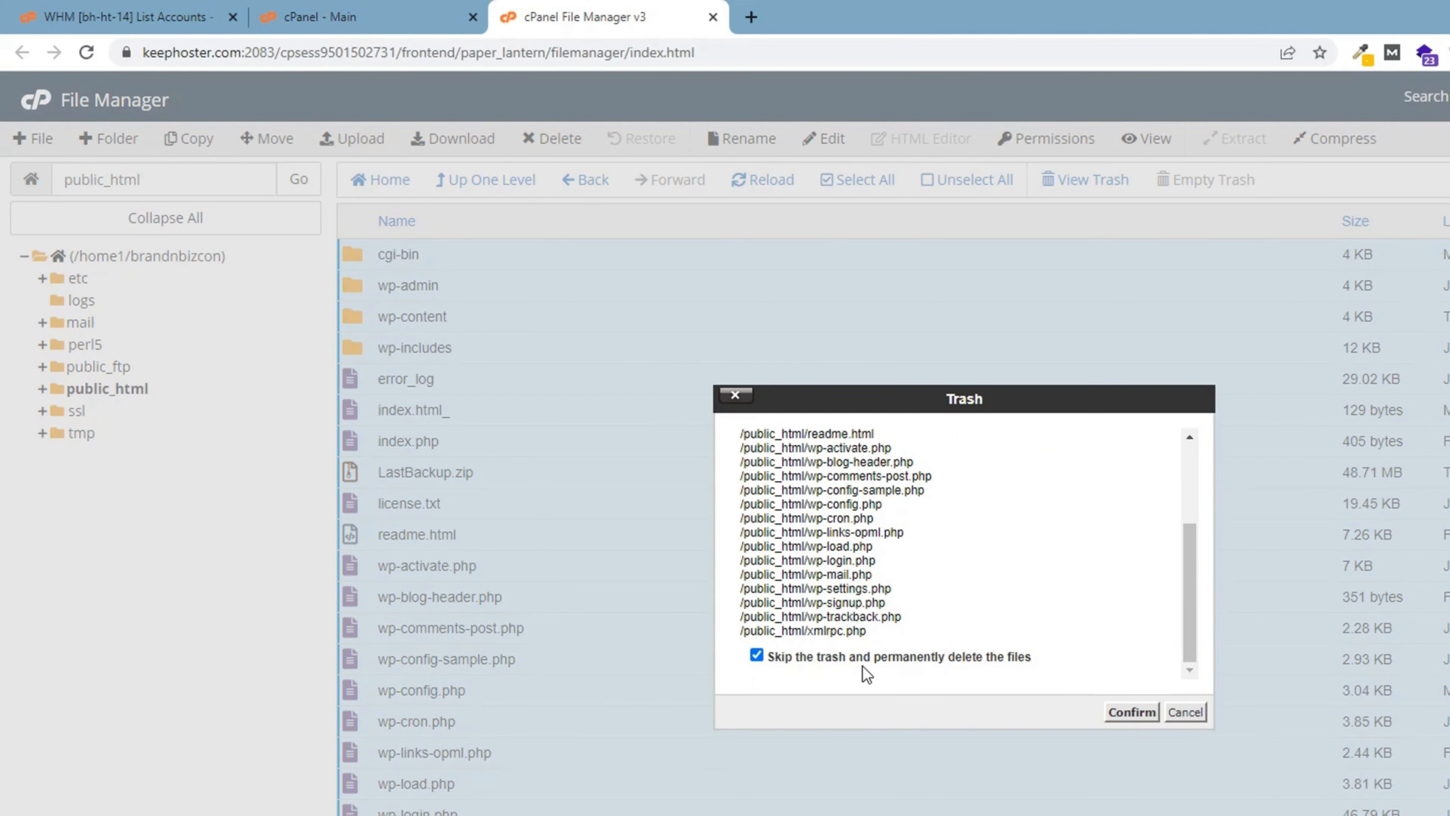
{"action": "mouse_move", "coordinate": [831, 681]}
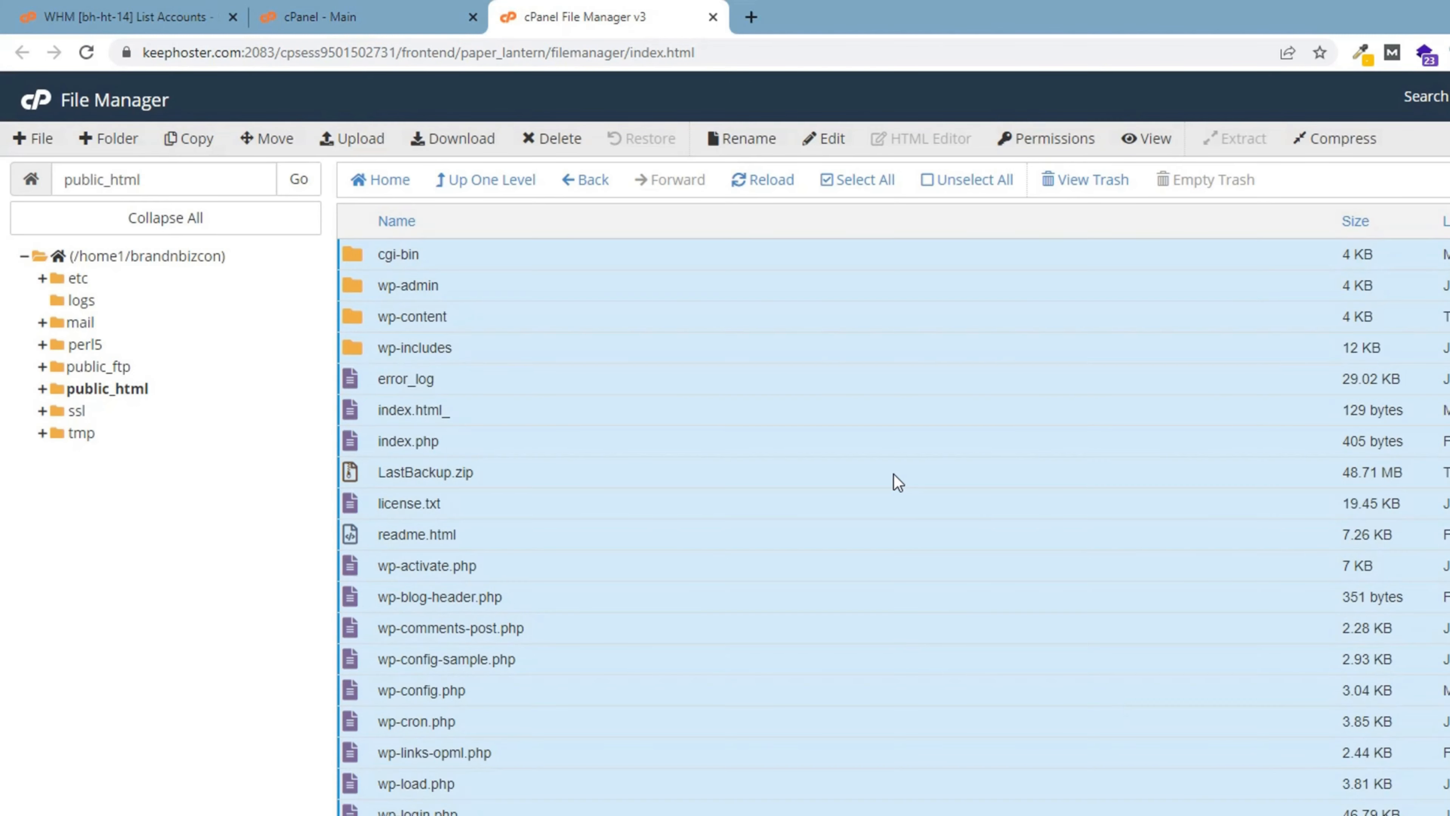
{"action": "left_click", "coordinate": [1091, 180]}
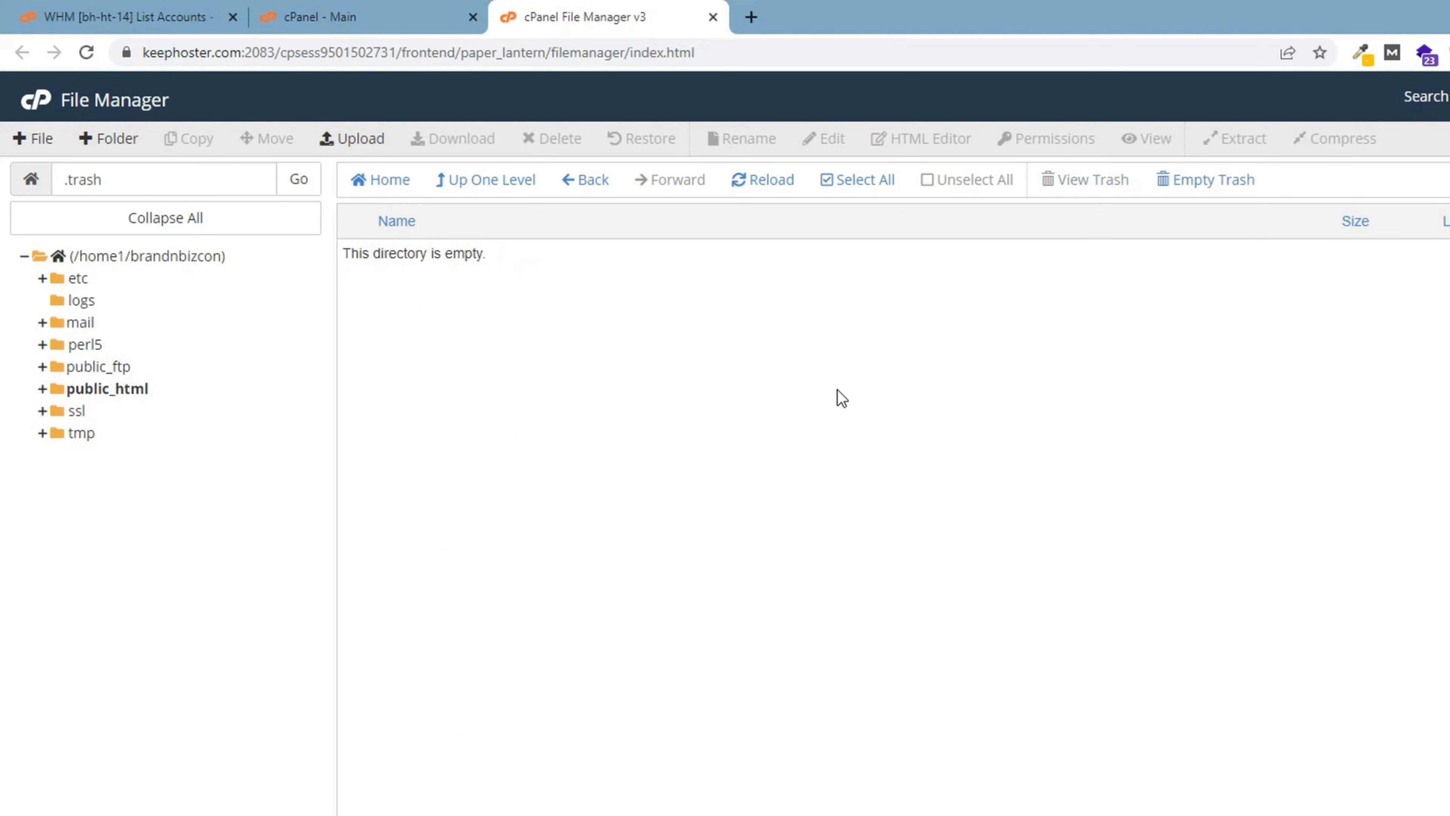
{"action": "mouse_move", "coordinate": [437, 297]}
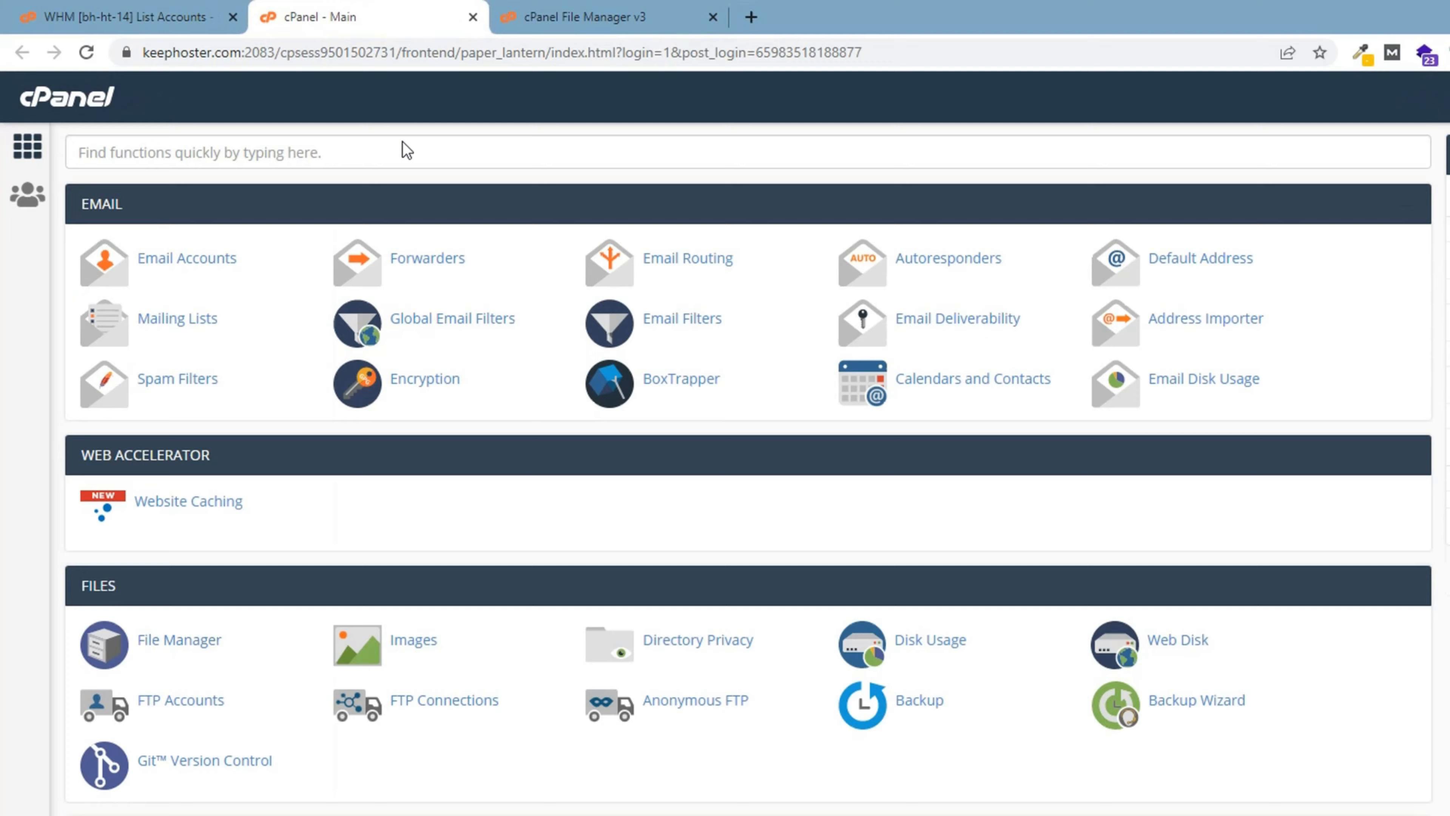
- Launch phpMyAdmin from the Databases section, listing the brandnbi_wp257 wpo2 tables
{"action": "scroll", "scroll_direction": "down", "scroll_amount": 3}
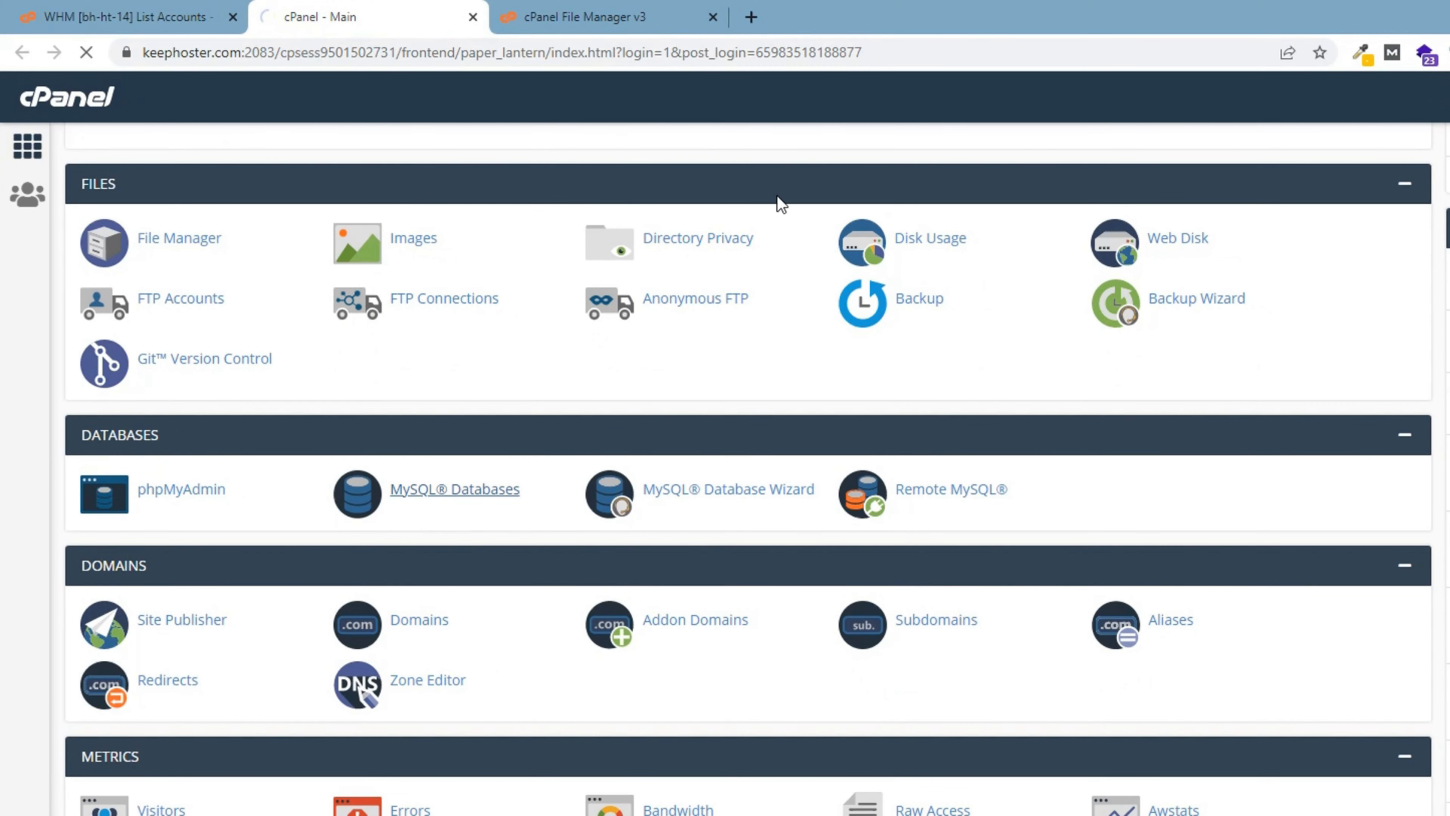
{"action": "left_click", "coordinate": [454, 488]}
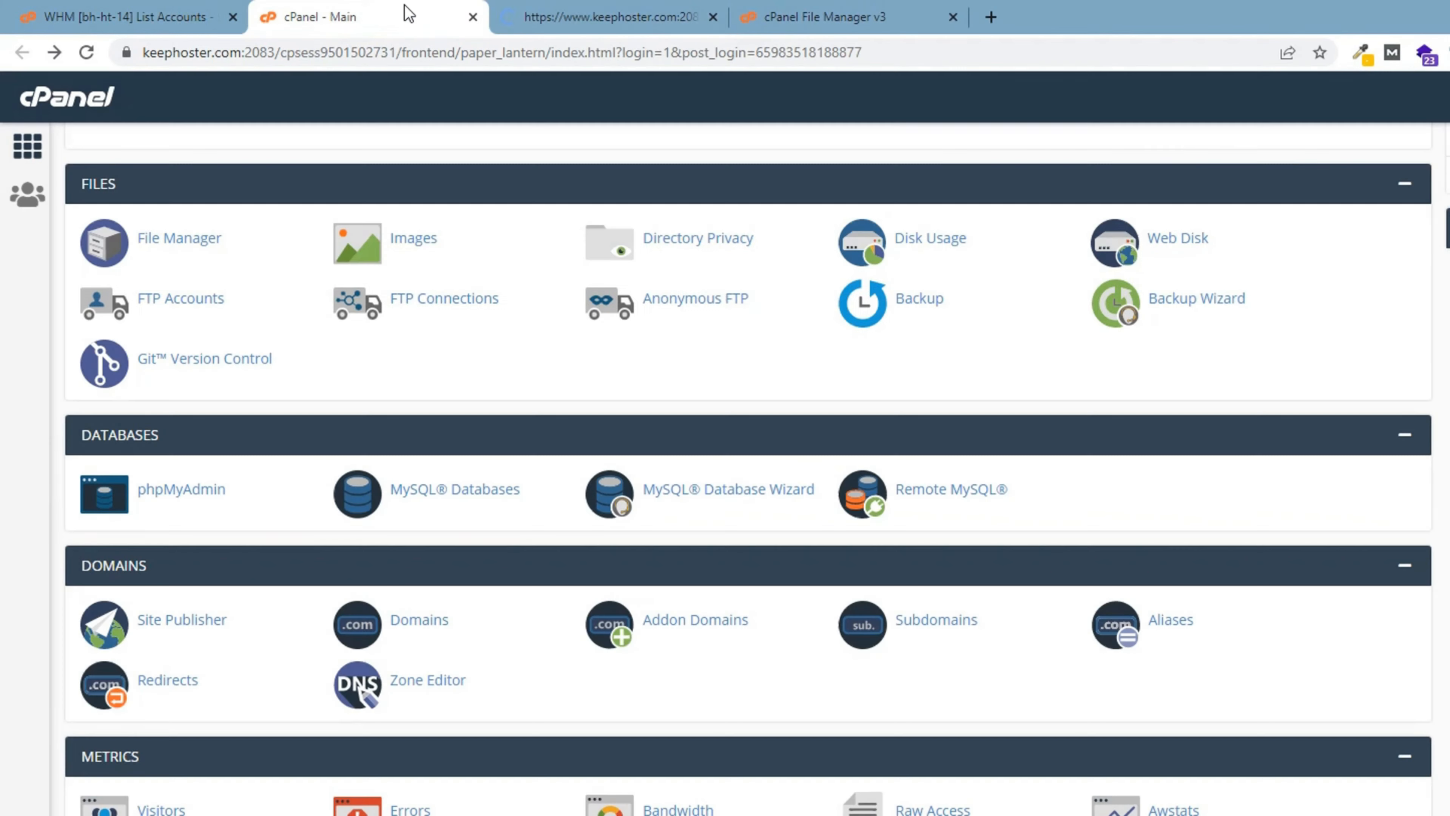
{"action": "left_click", "coordinate": [181, 488]}
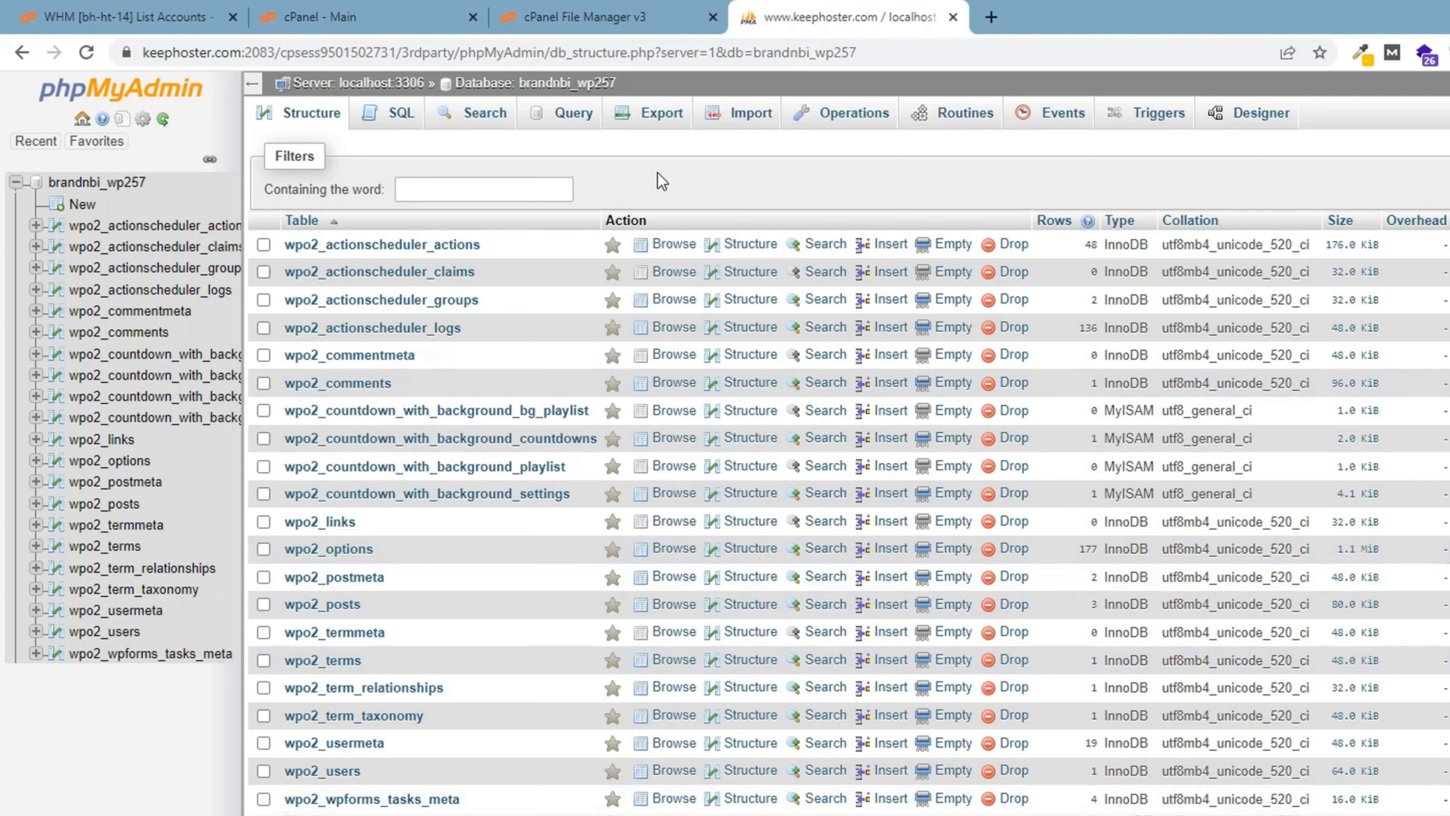
- Run a Quick SQL export of brandnbi_wp257, then return to File Manager
{"action": "left_click", "coordinate": [660, 112]}
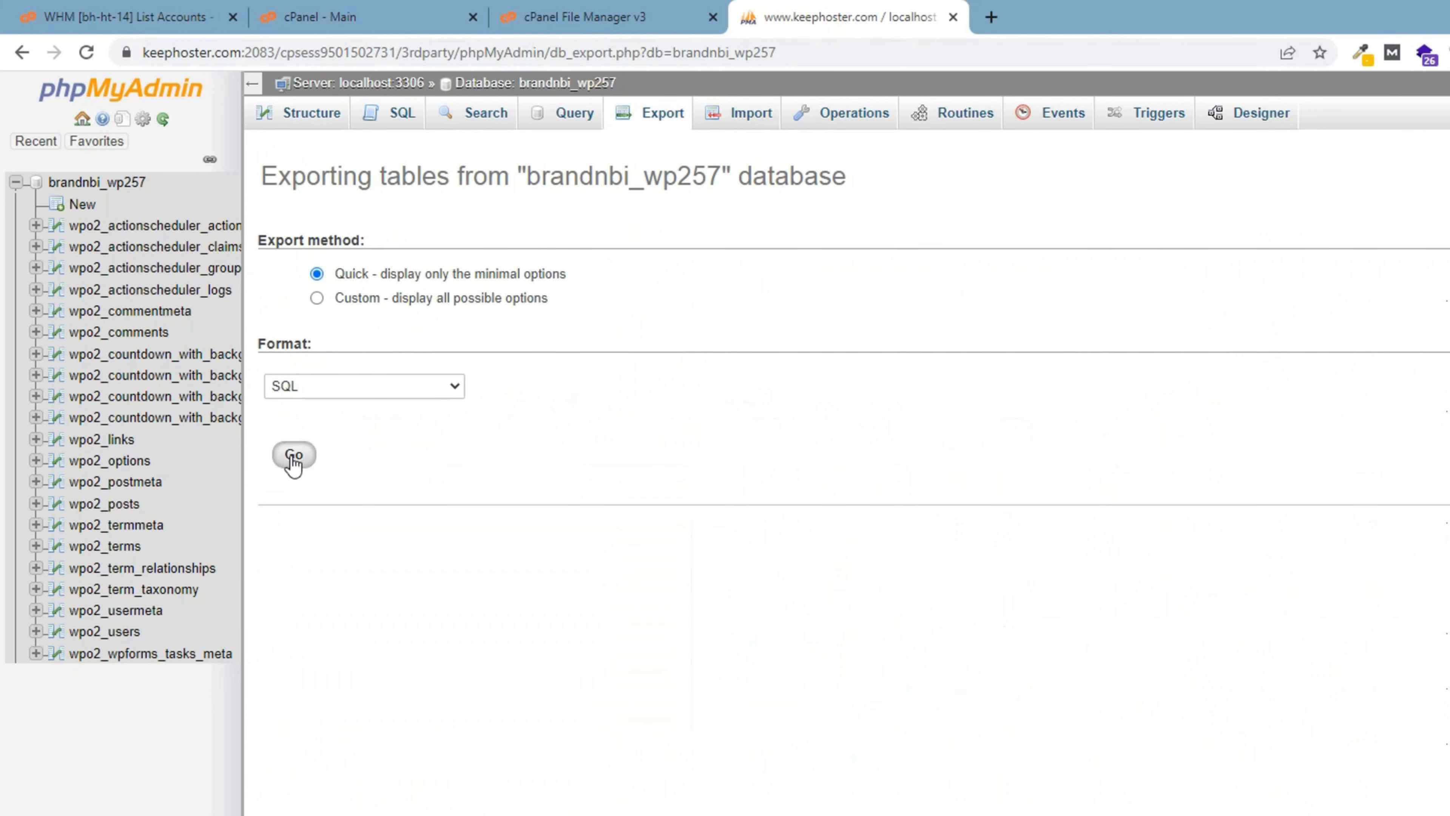
{"action": "left_click", "coordinate": [293, 454]}
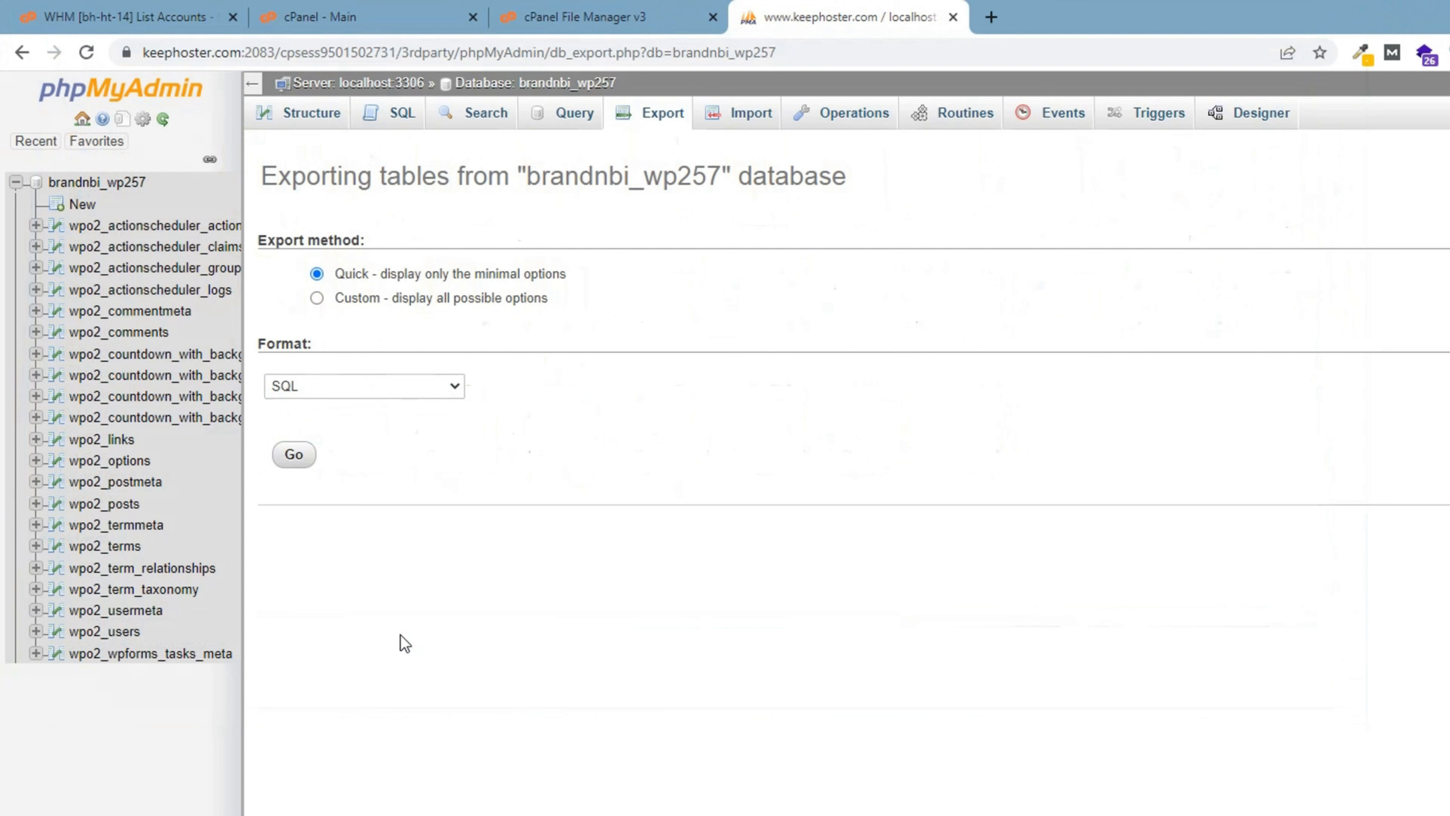
{"action": "left_click", "coordinate": [592, 16]}
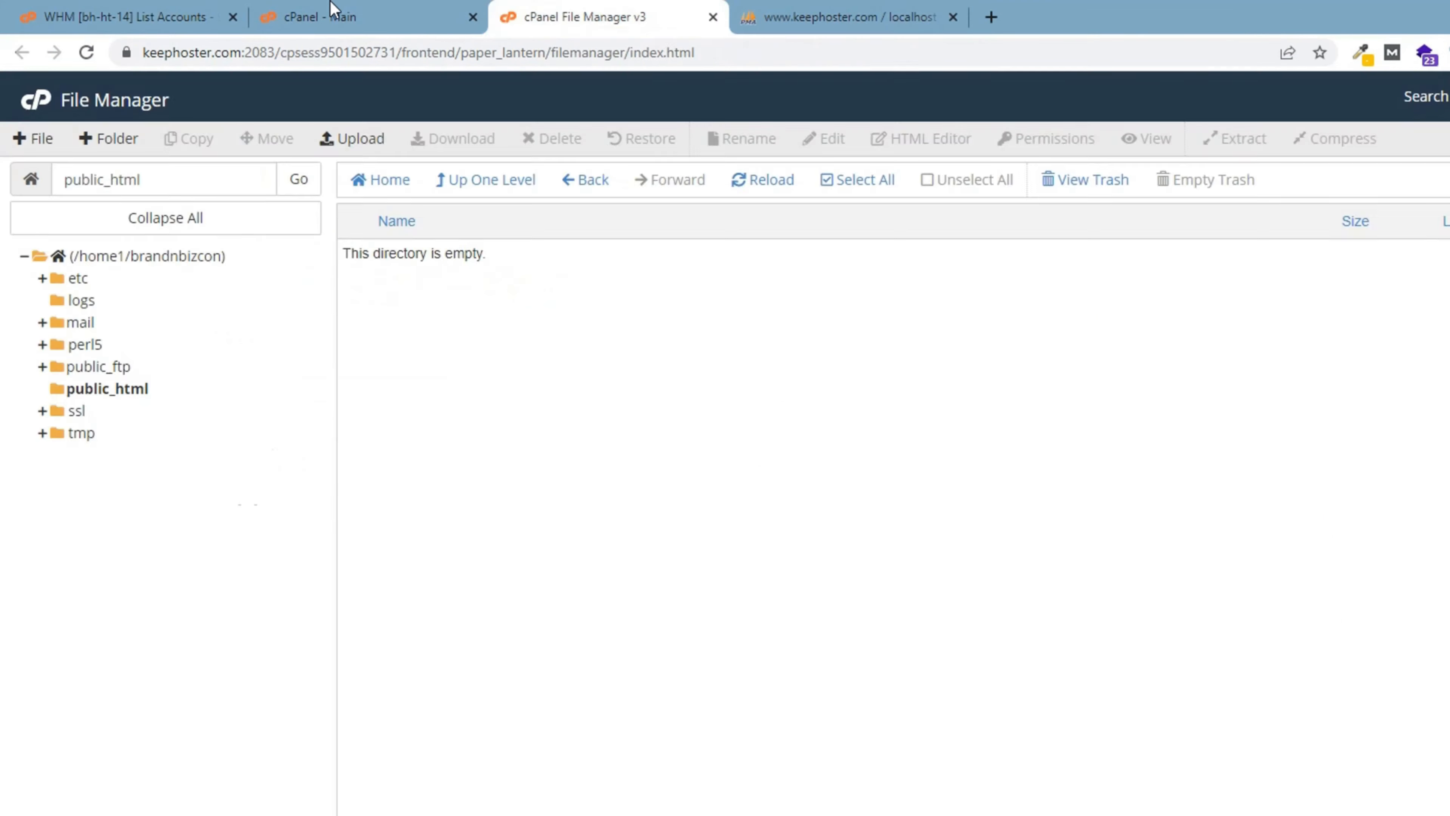
- From List Accounts, expand brandnbizcon.com and choose Terminate Account to reach the confirmation
{"action": "left_click", "coordinate": [127, 17]}
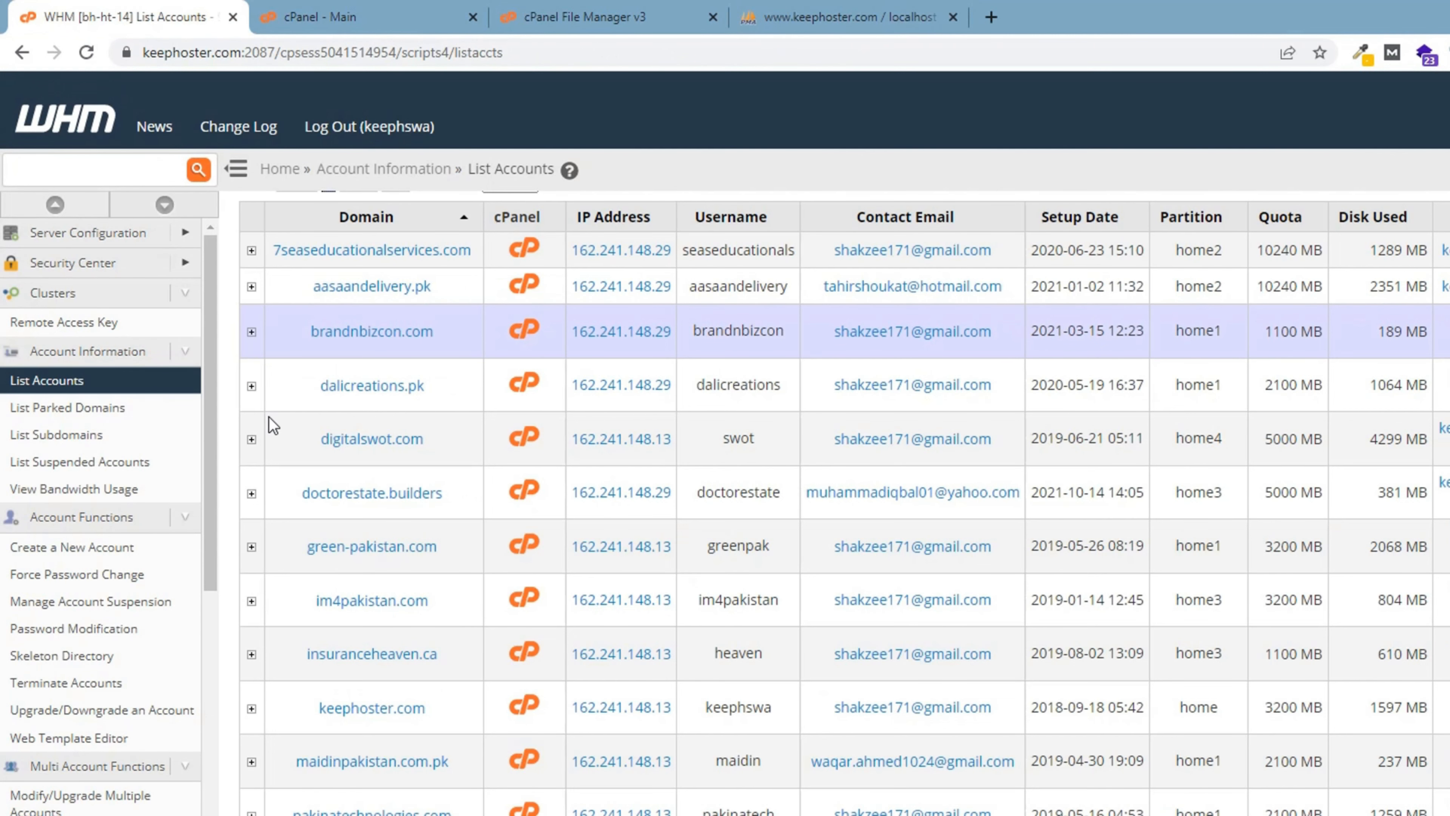
{"action": "left_click", "coordinate": [251, 330]}
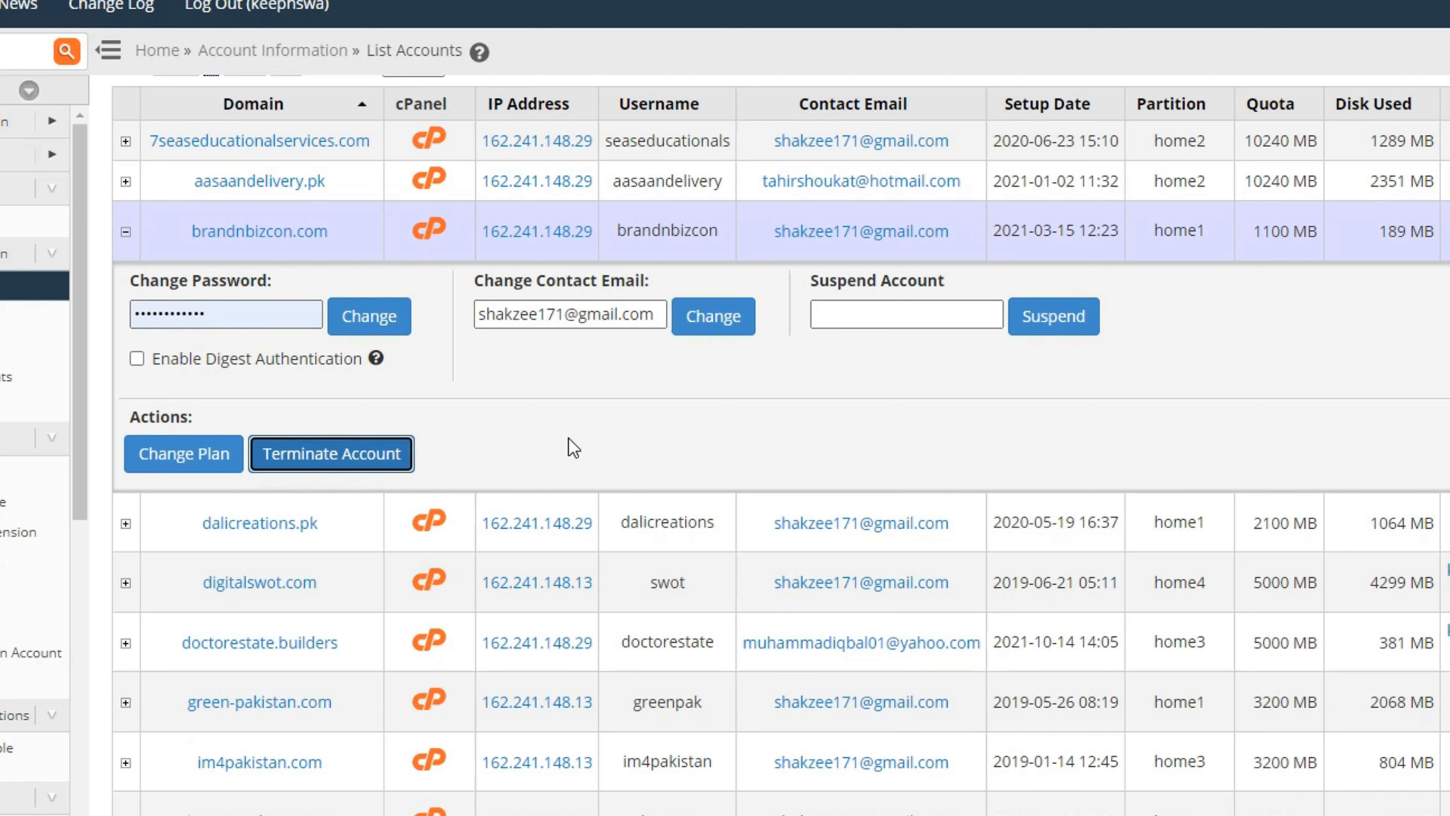
{"action": "left_click", "coordinate": [330, 453]}
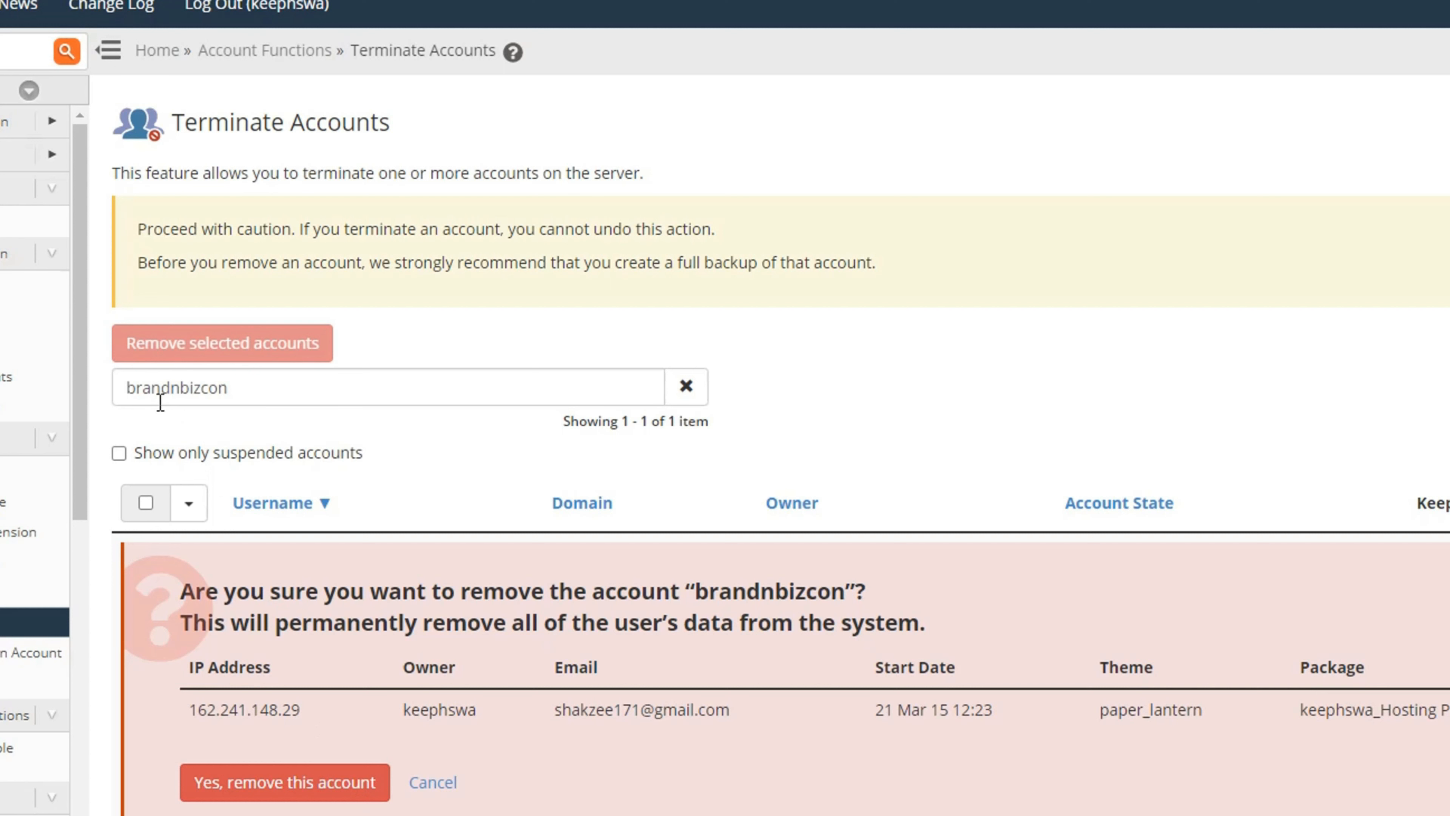
{"action": "mouse_move", "coordinate": [168, 407]}
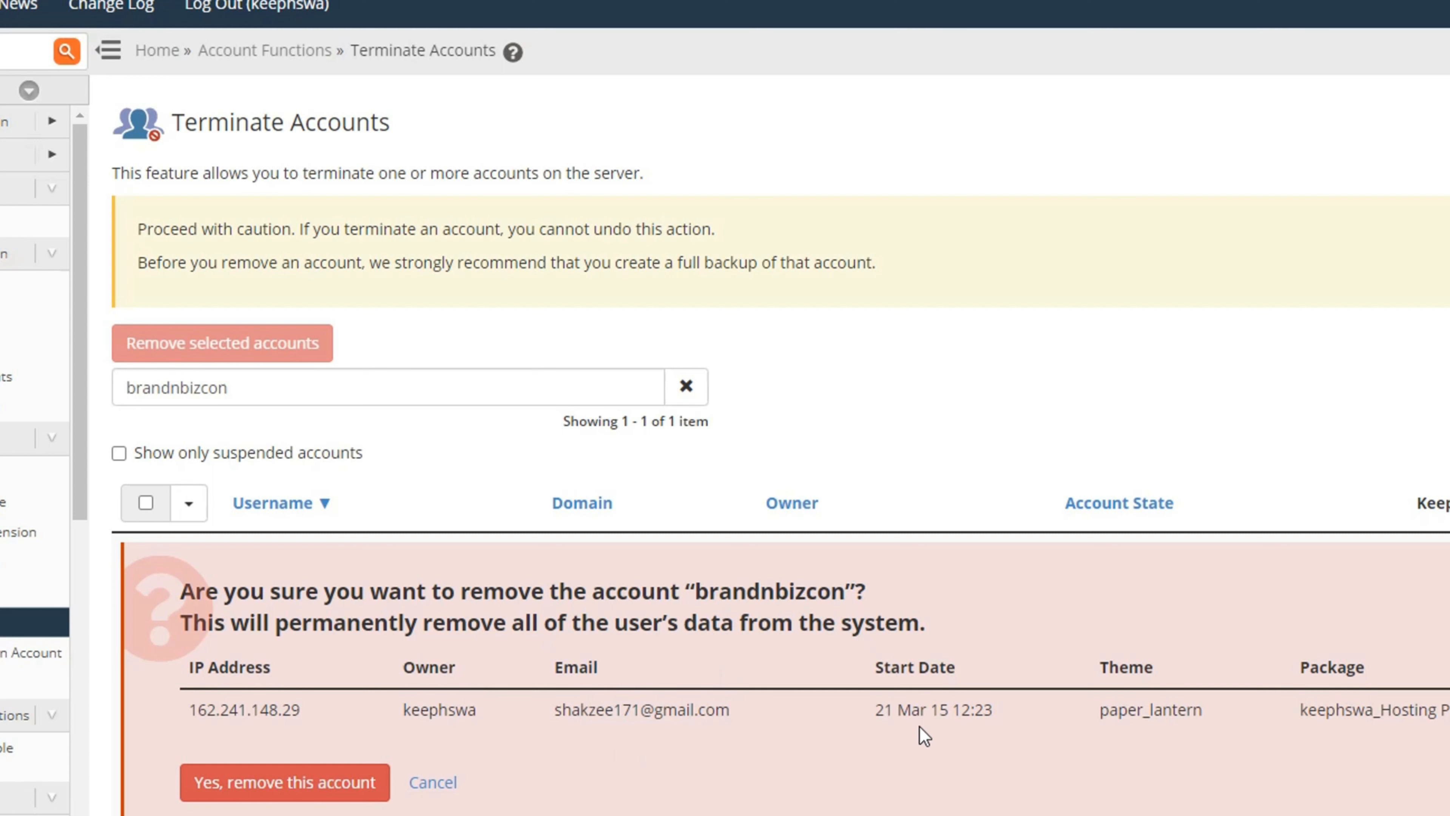
{"action": "mouse_move", "coordinate": [1031, 747]}
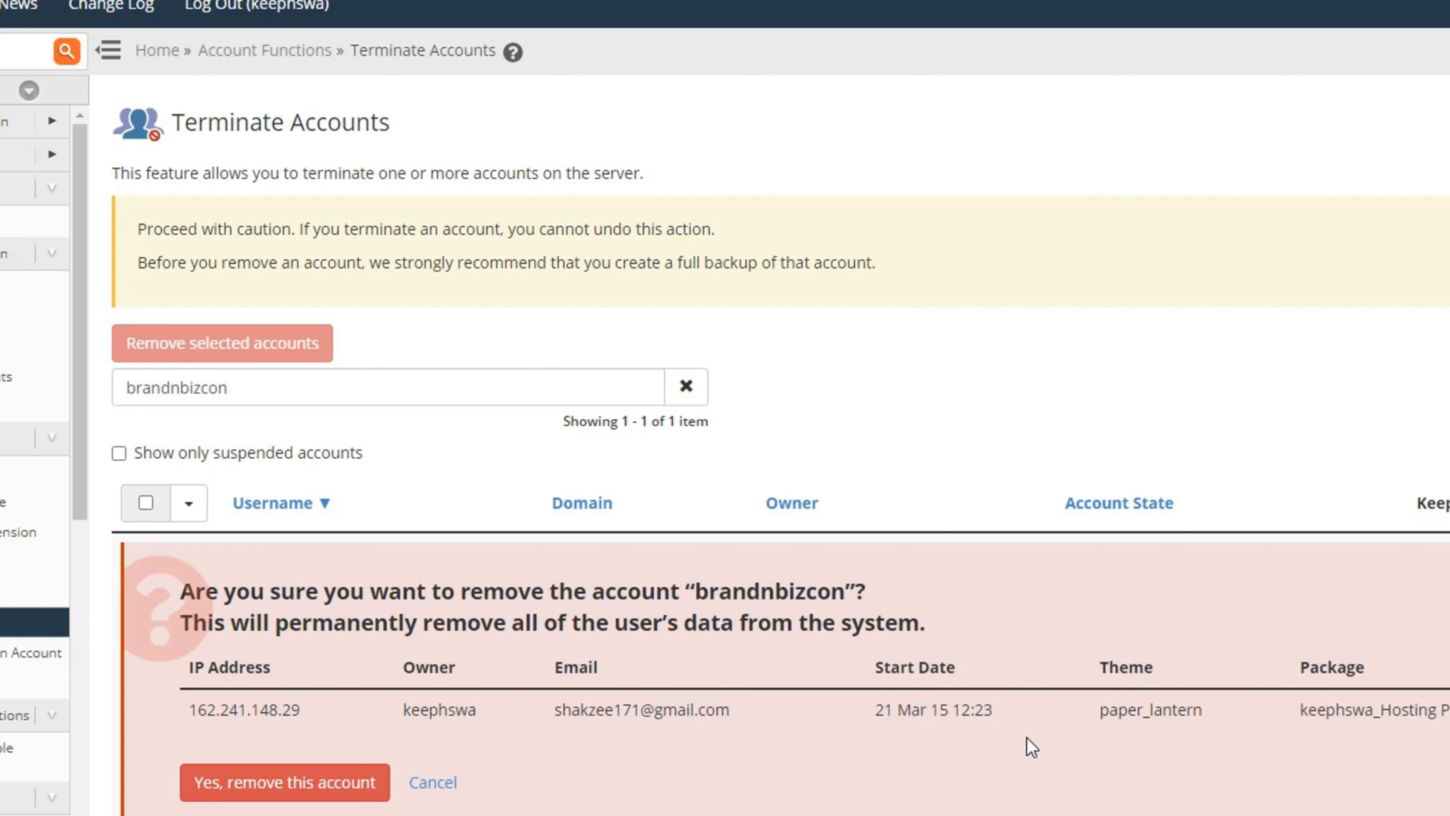
{"action": "mouse_move", "coordinate": [1126, 775]}
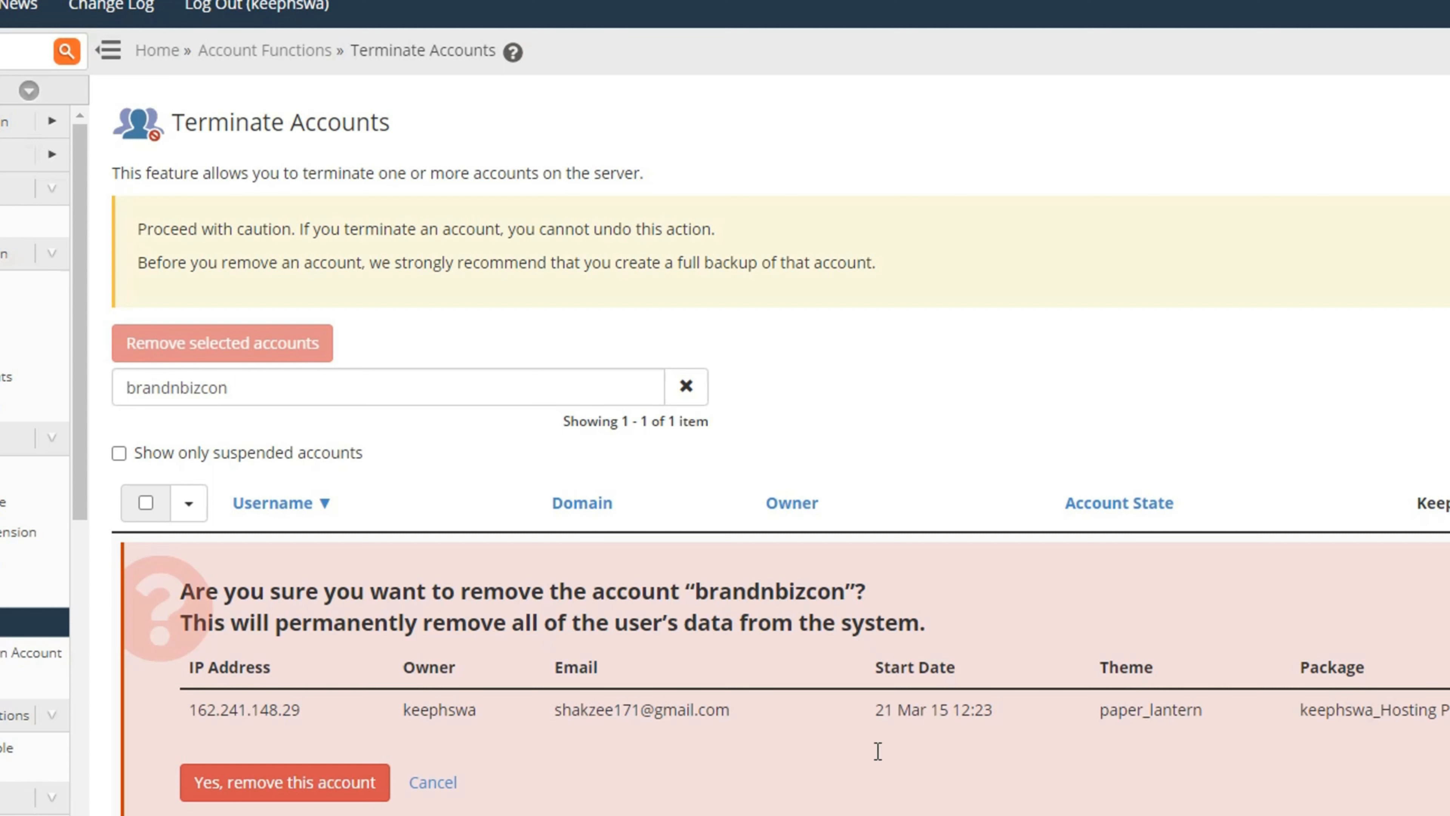
{"action": "mouse_move", "coordinate": [609, 746]}
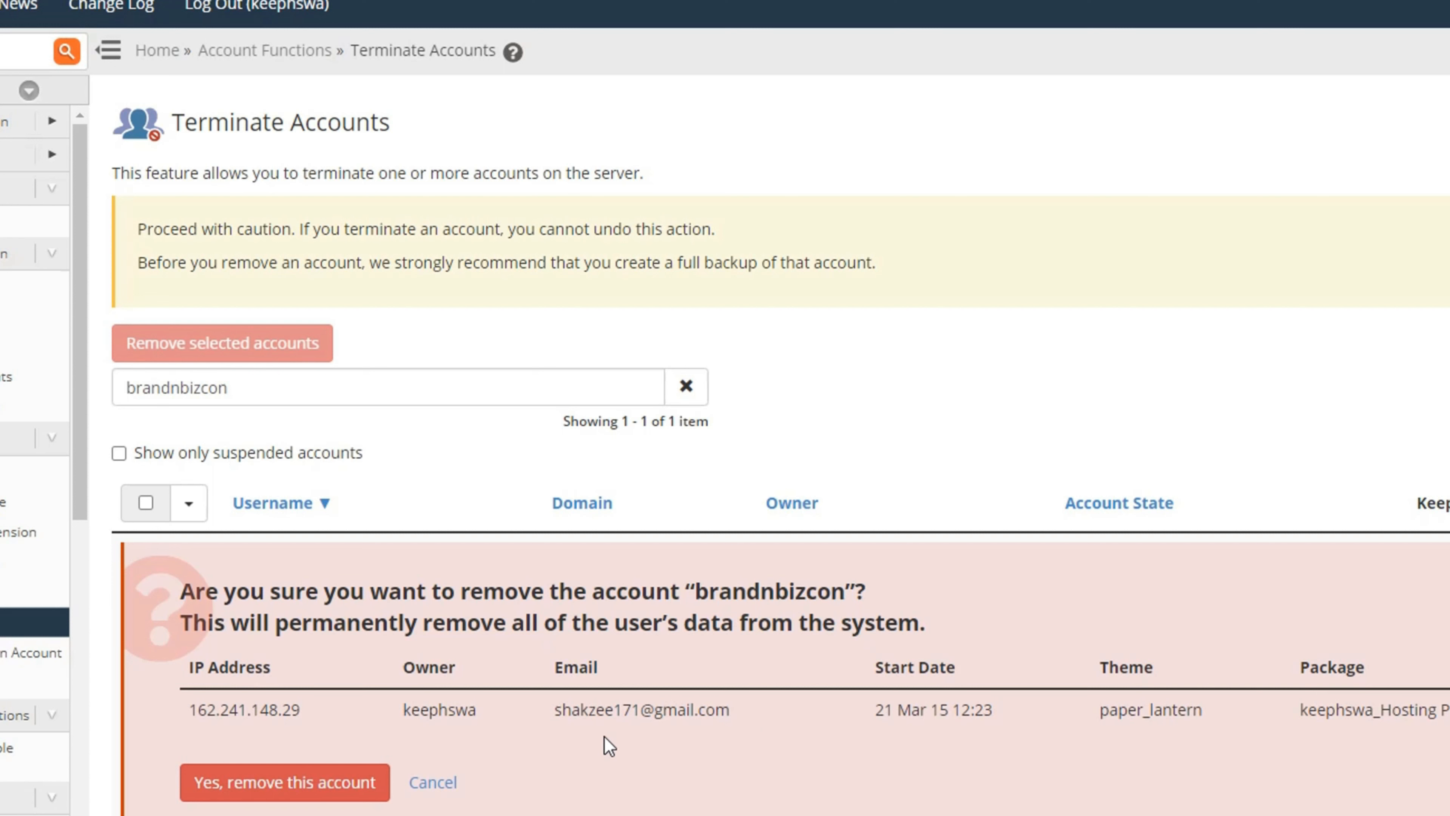
{"action": "mouse_move", "coordinate": [455, 811]}
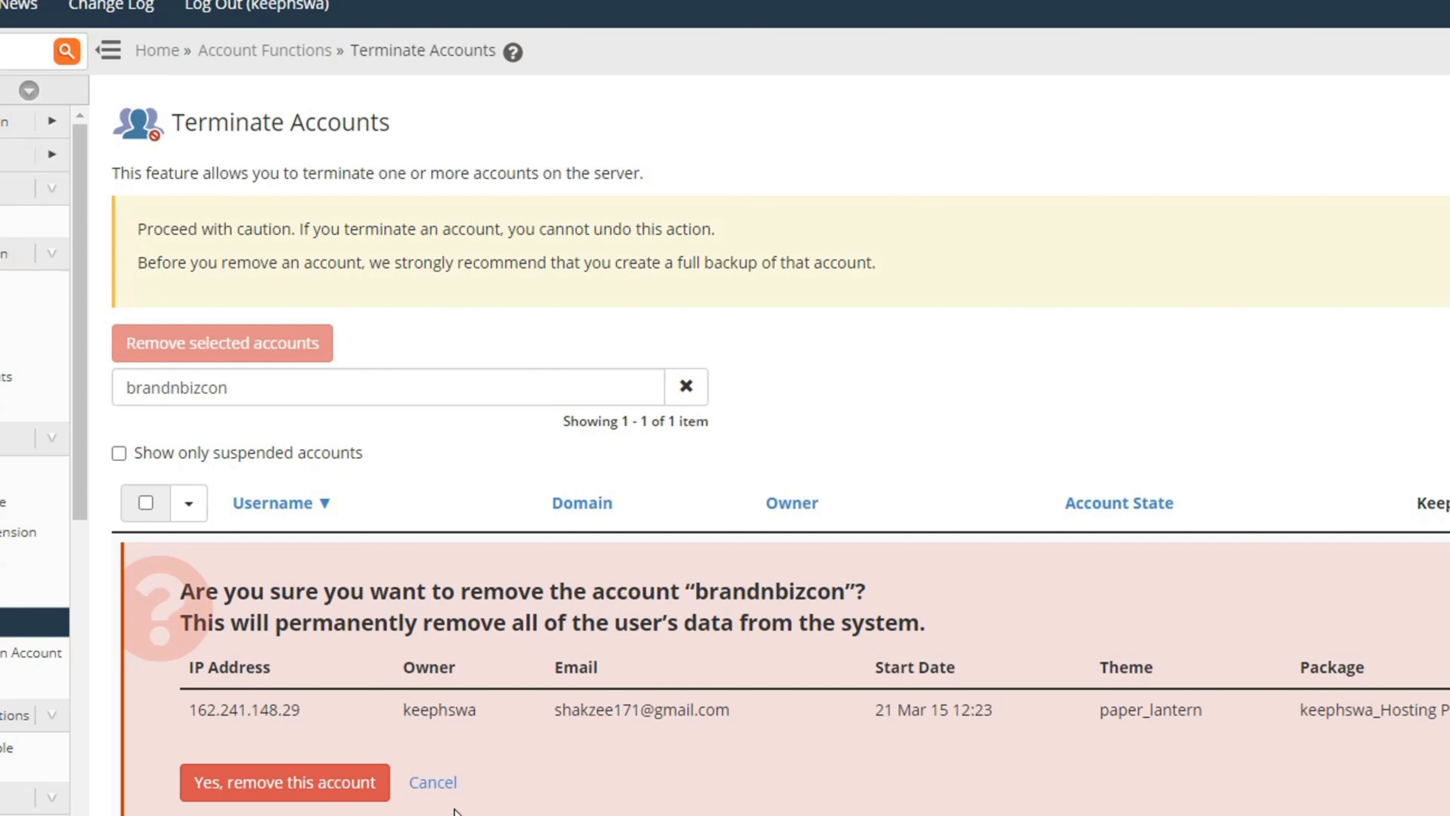
- Confirm 'Yes, remove this account' until WHM reports success and no matching account remains
{"action": "left_click", "coordinate": [284, 782]}
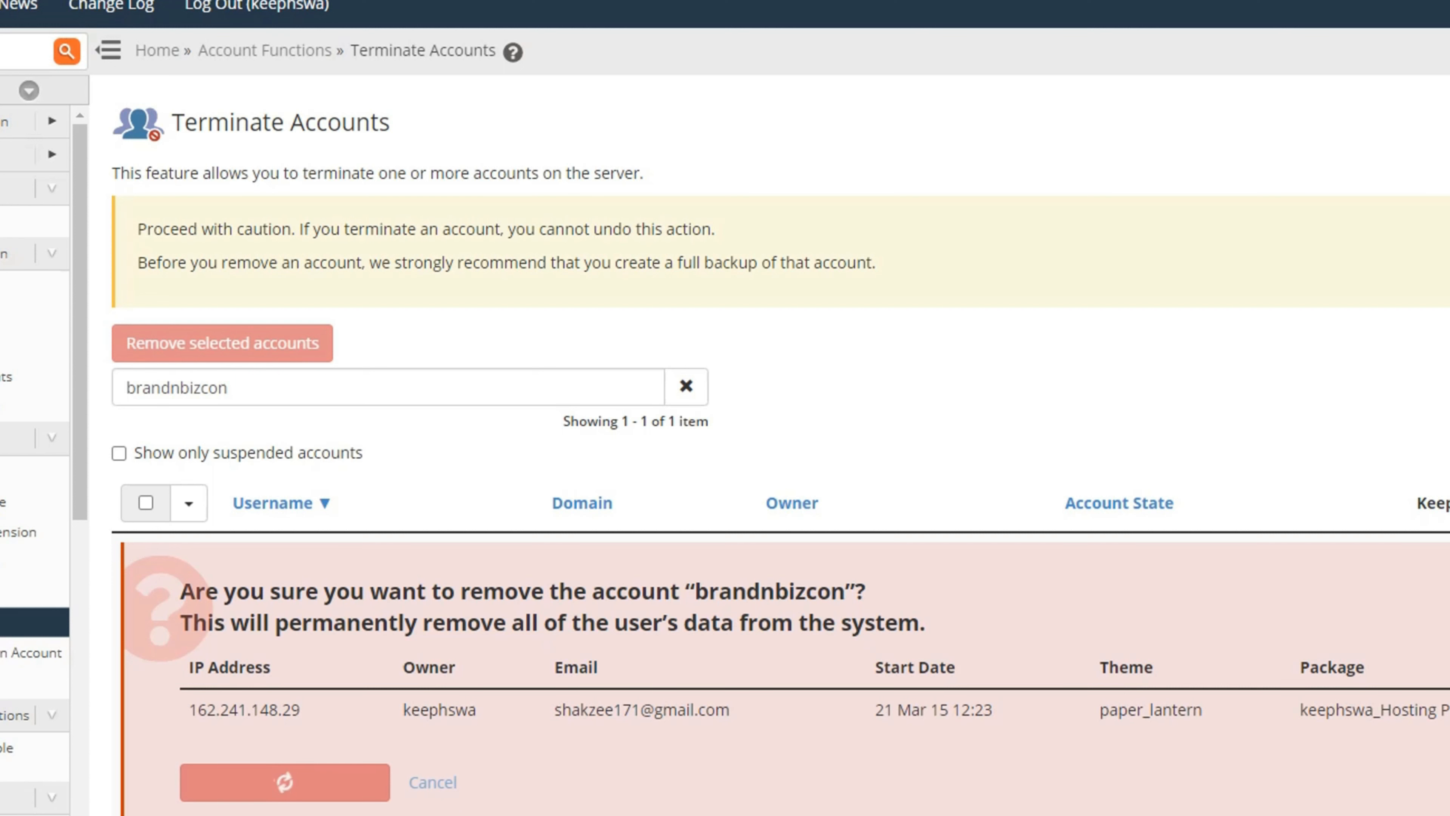
{"action": "left_click", "coordinate": [284, 782]}
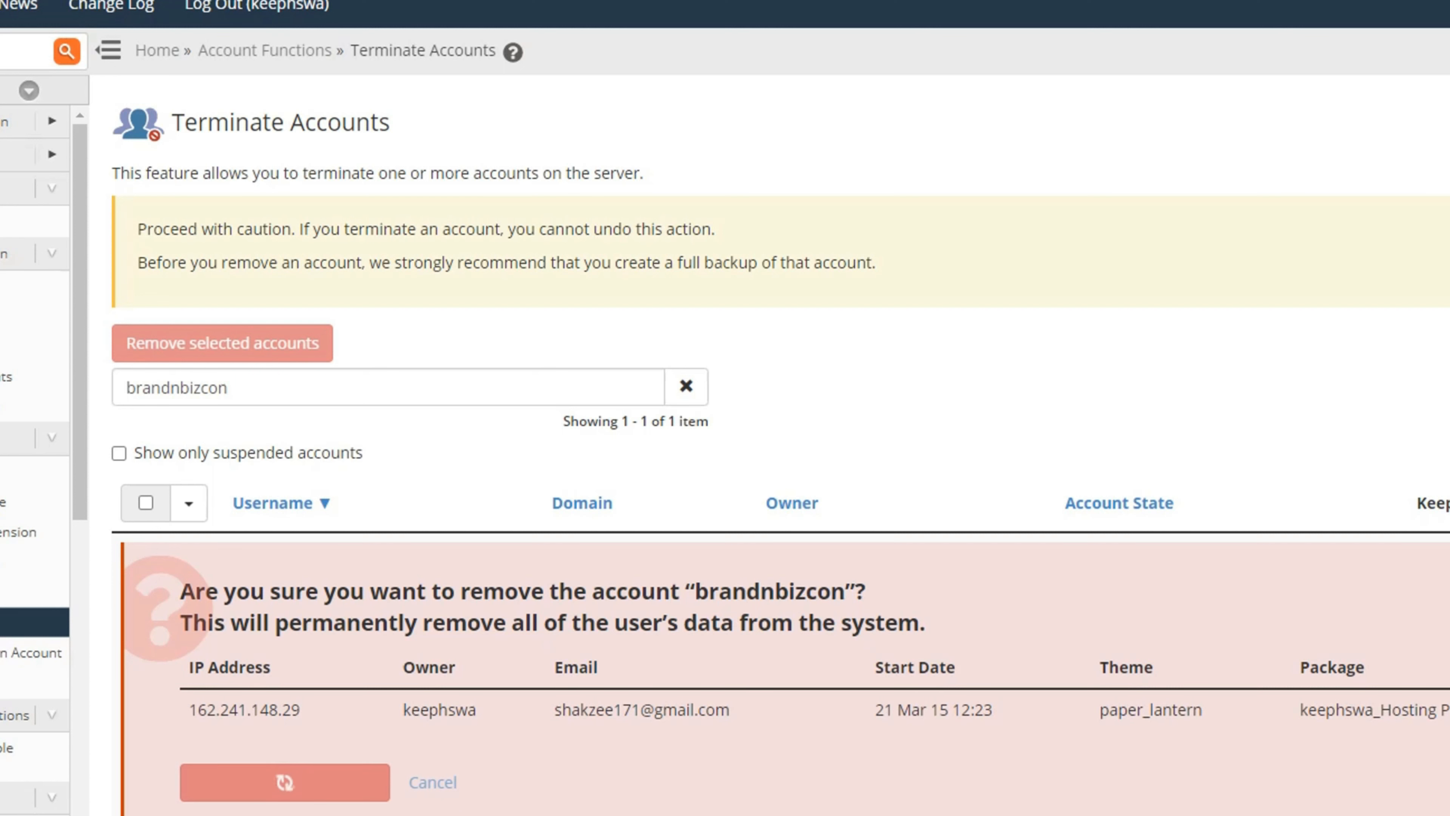
{"action": "left_click", "coordinate": [284, 781]}
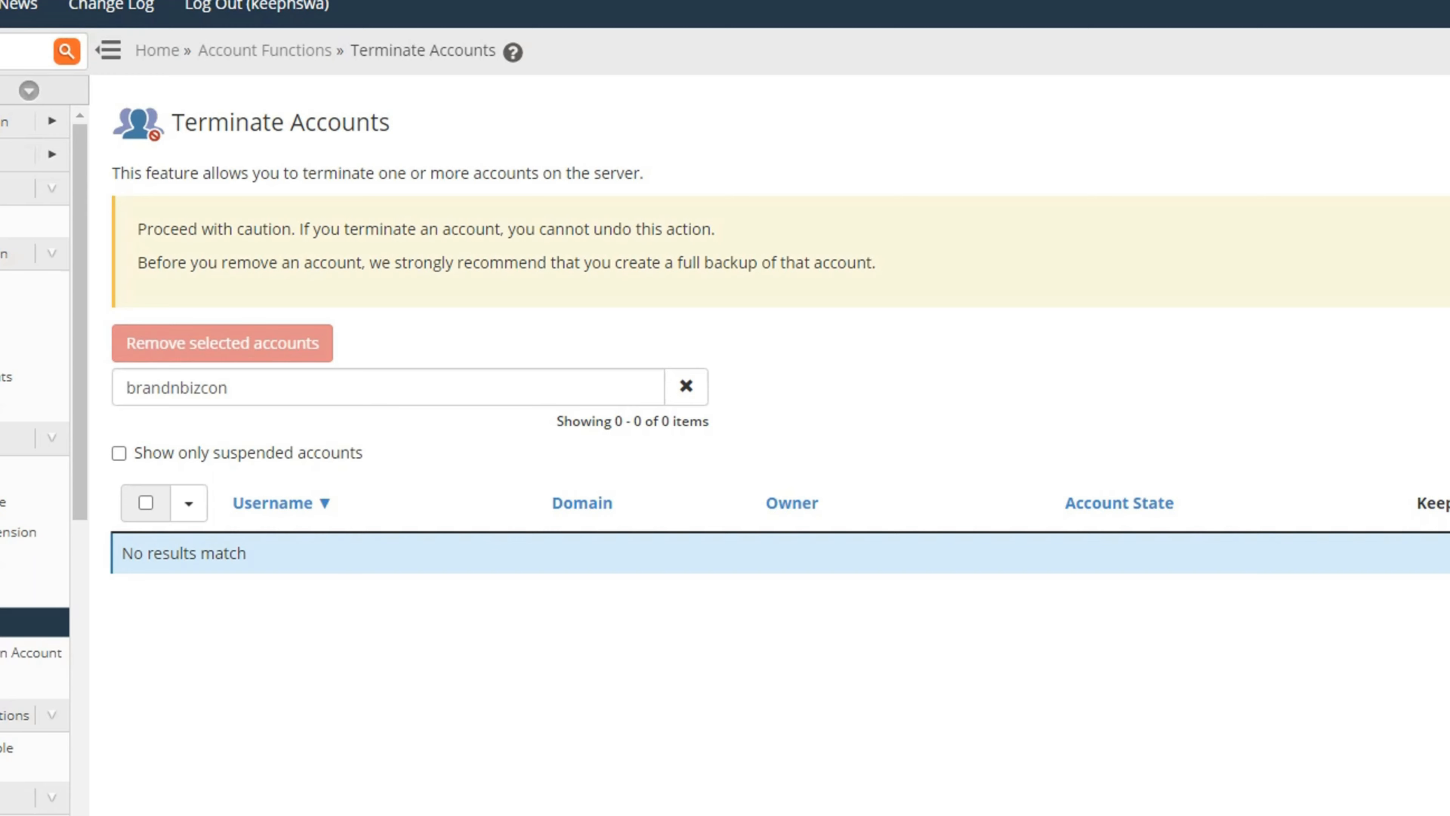
{"action": "left_click", "coordinate": [222, 343]}
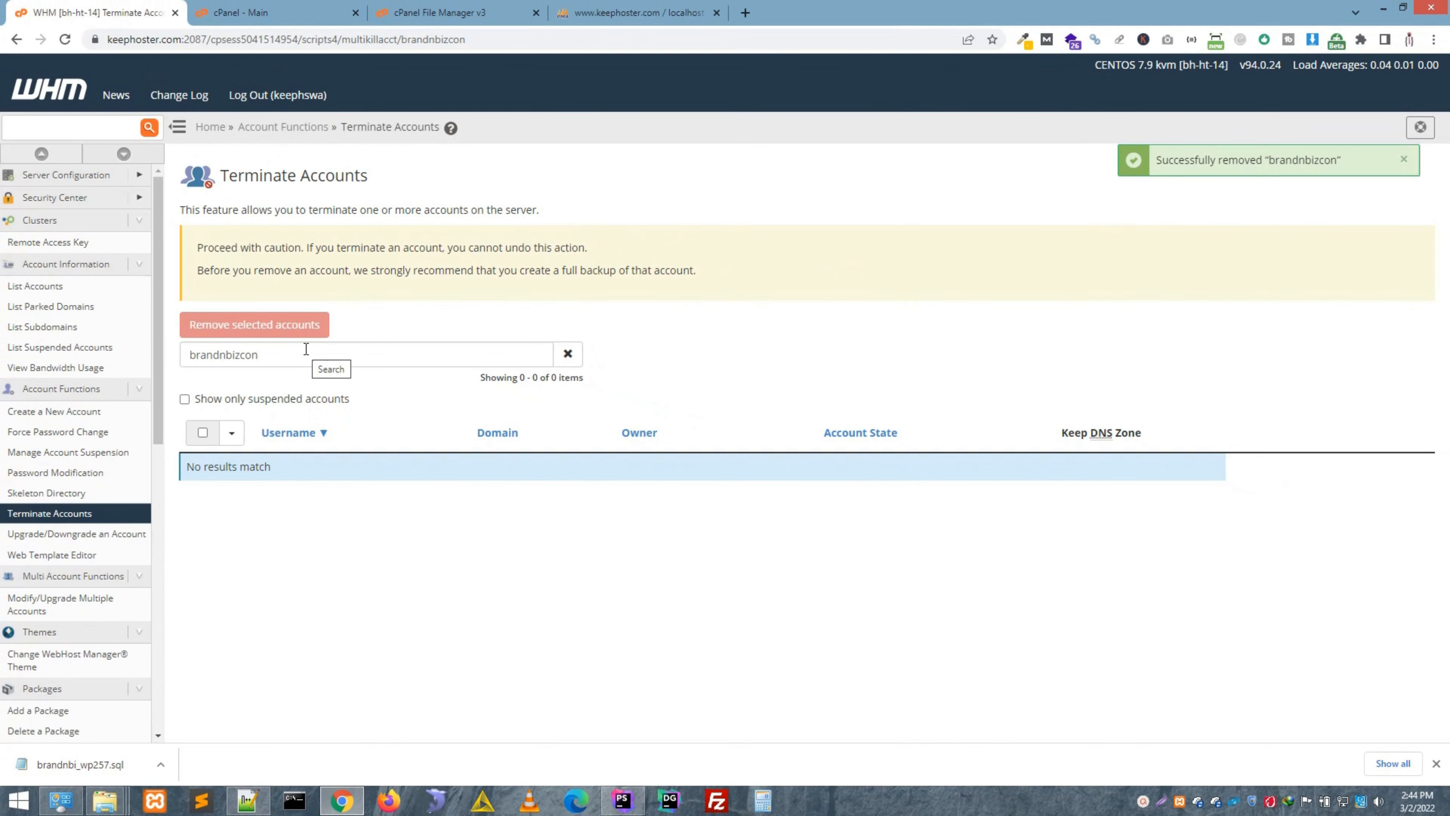
- Open Gmail from the Google start page in a new Chrome tab
{"action": "left_click", "coordinate": [924, 12]}
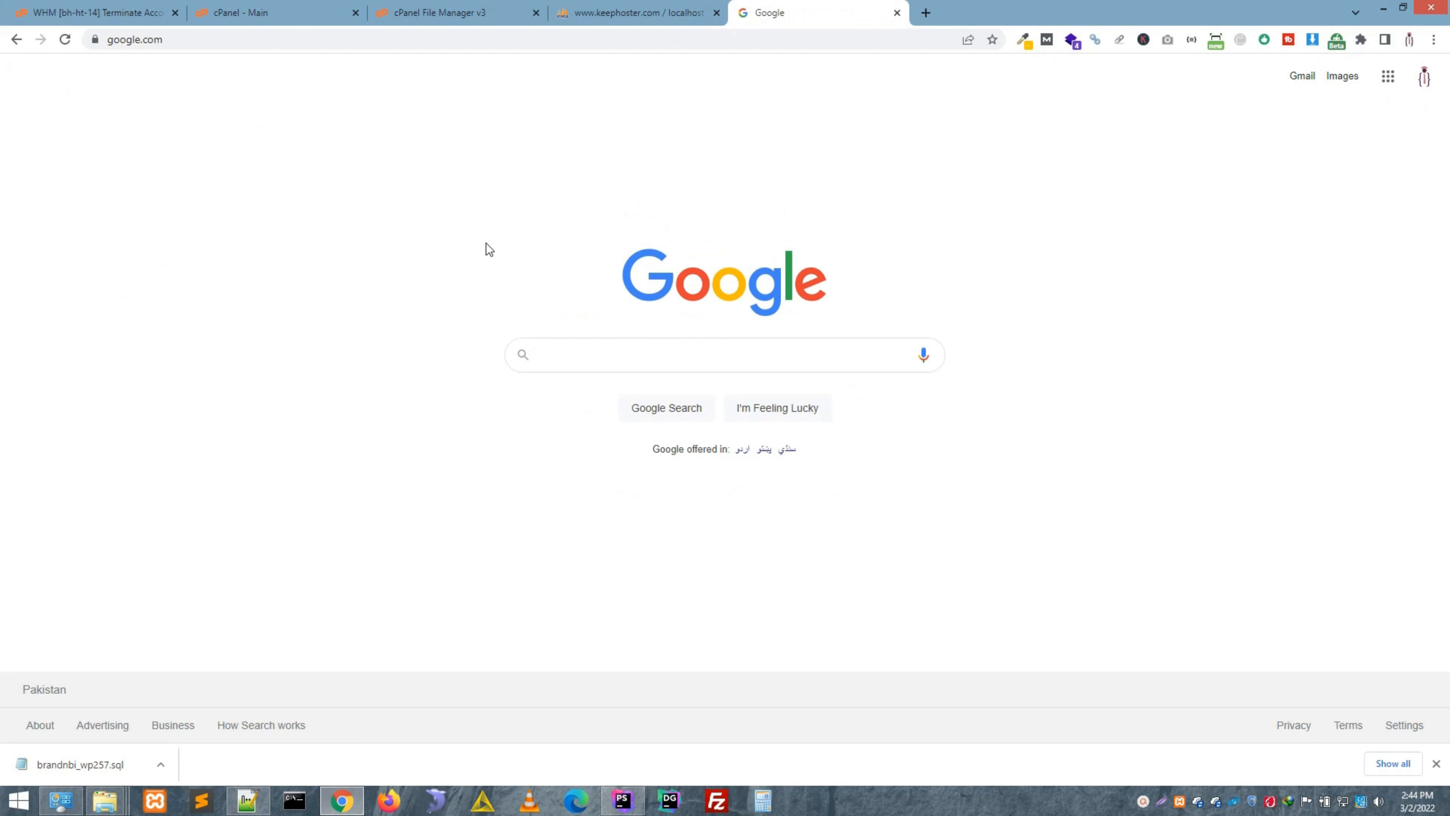
{"action": "left_click", "coordinate": [1301, 75]}
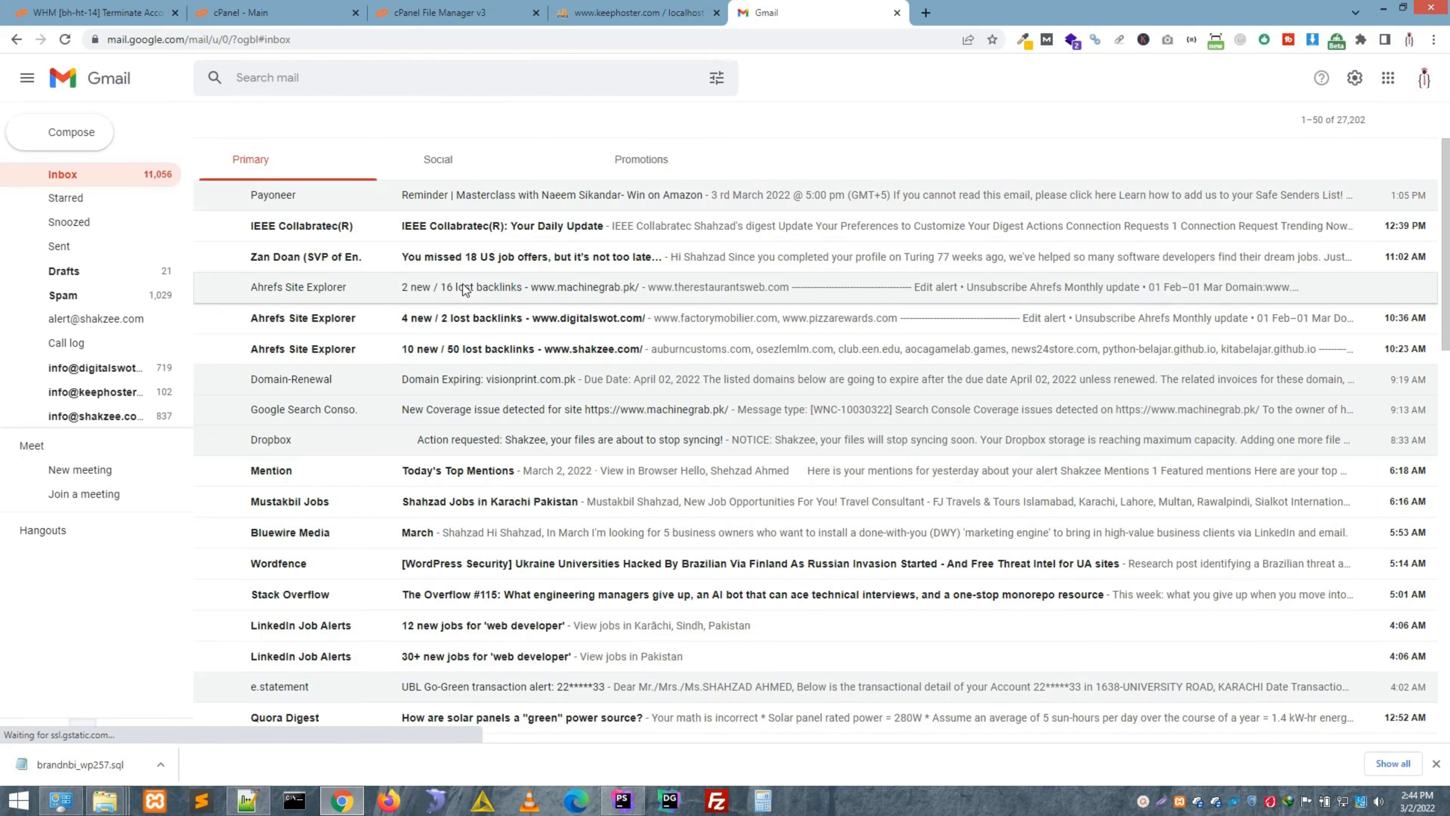
{"action": "left_click", "coordinate": [259, 120]}
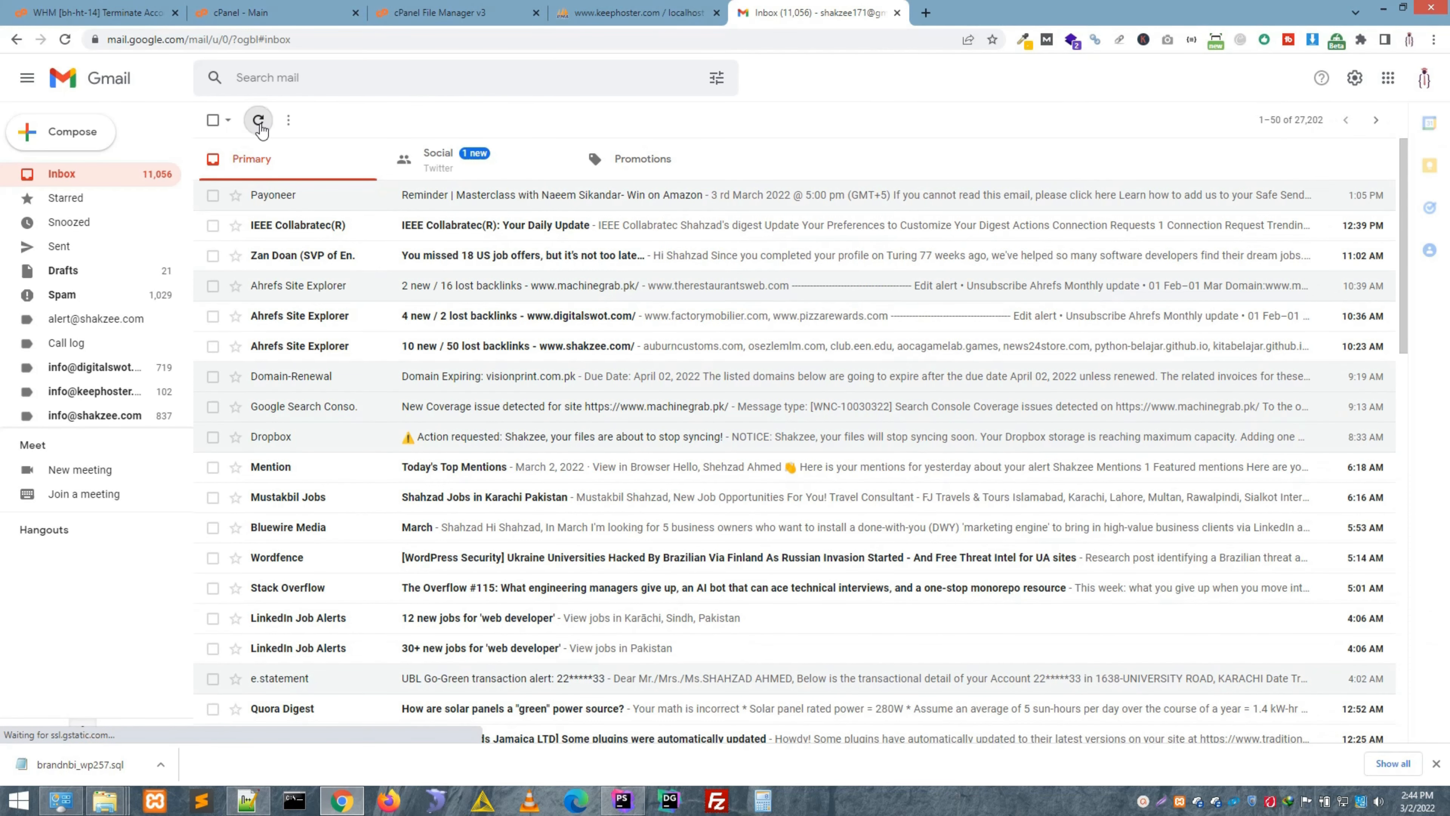
{"action": "left_click", "coordinate": [259, 120]}
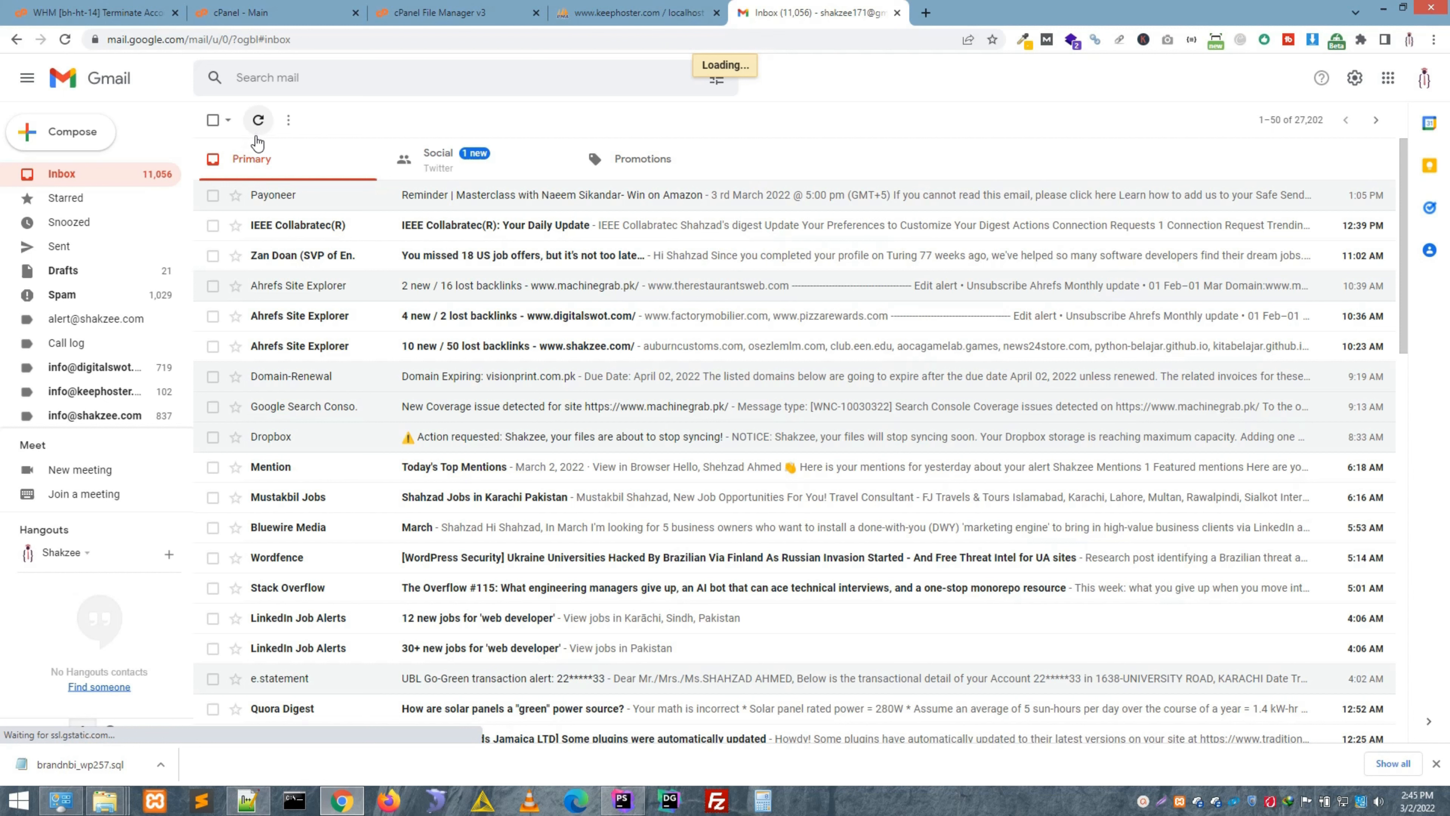
{"action": "left_click", "coordinate": [258, 121]}
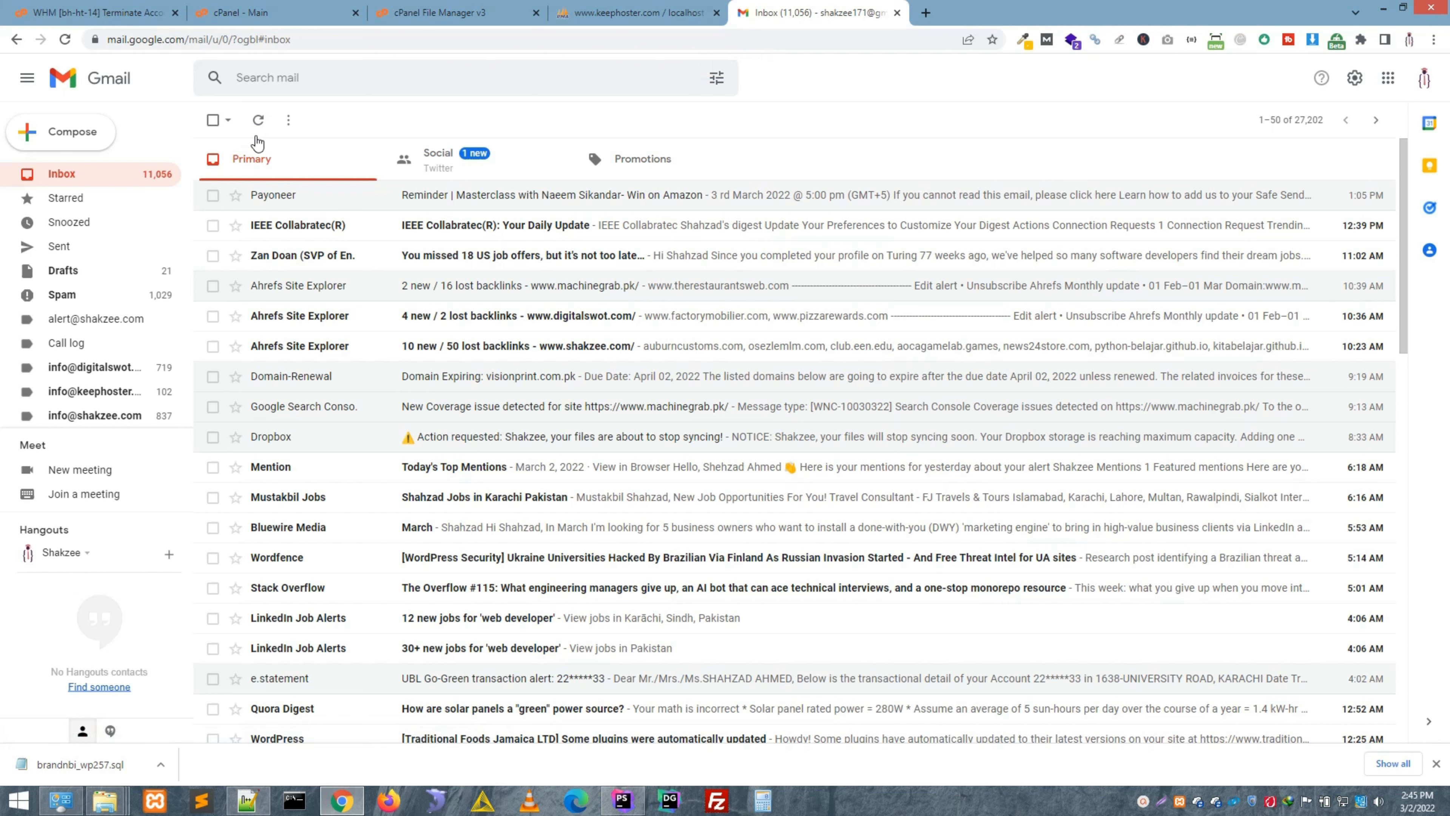